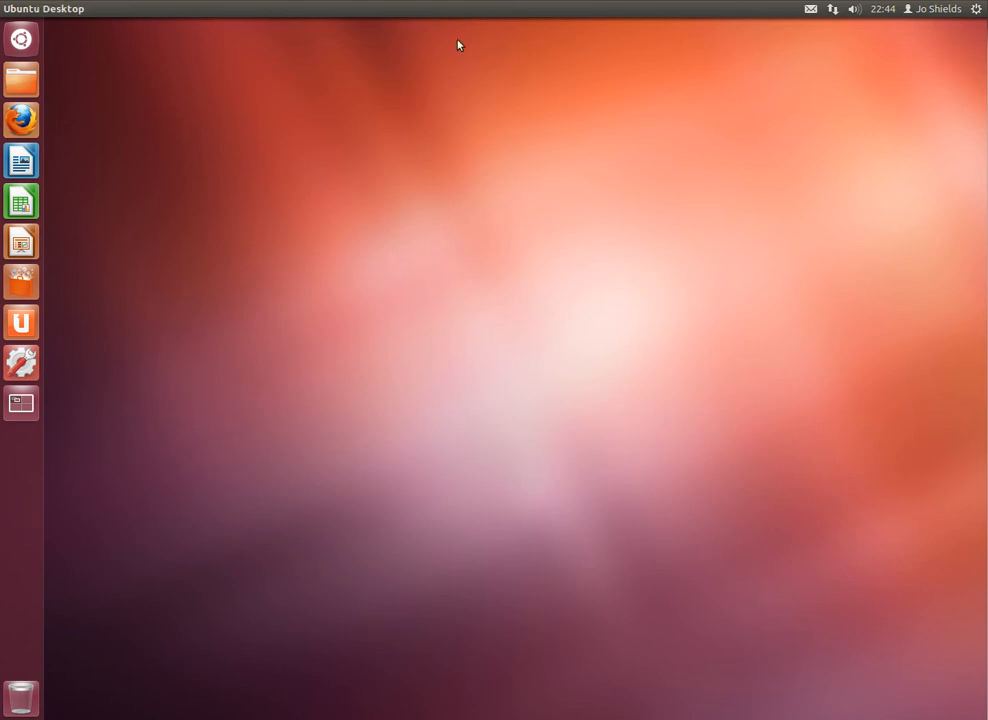
mouse_move(476, 80)
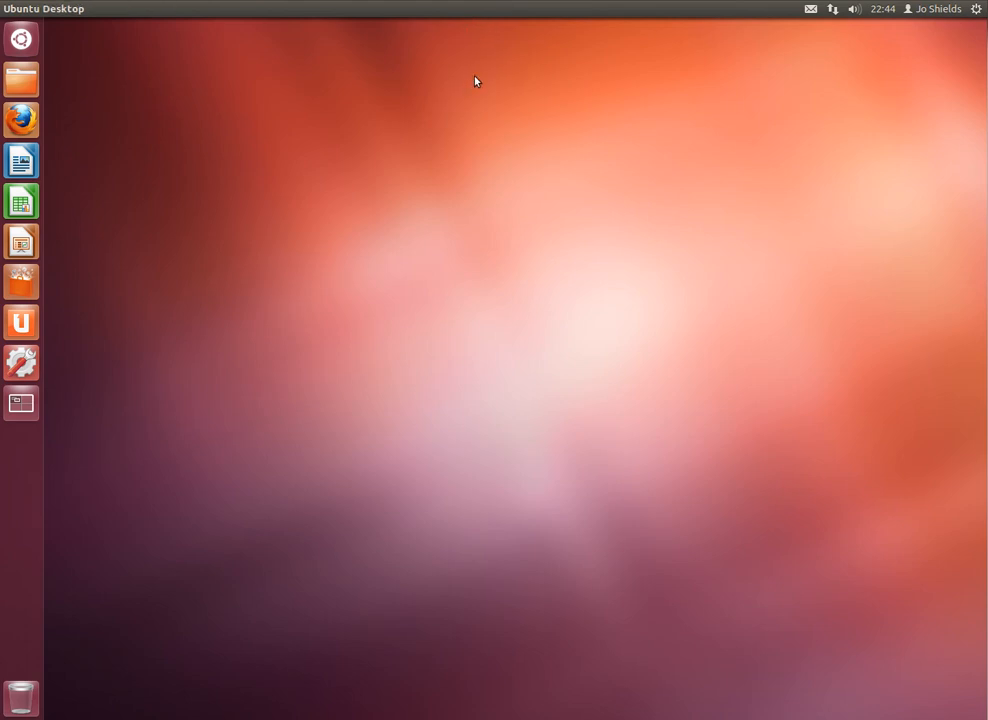
mouse_move(356, 94)
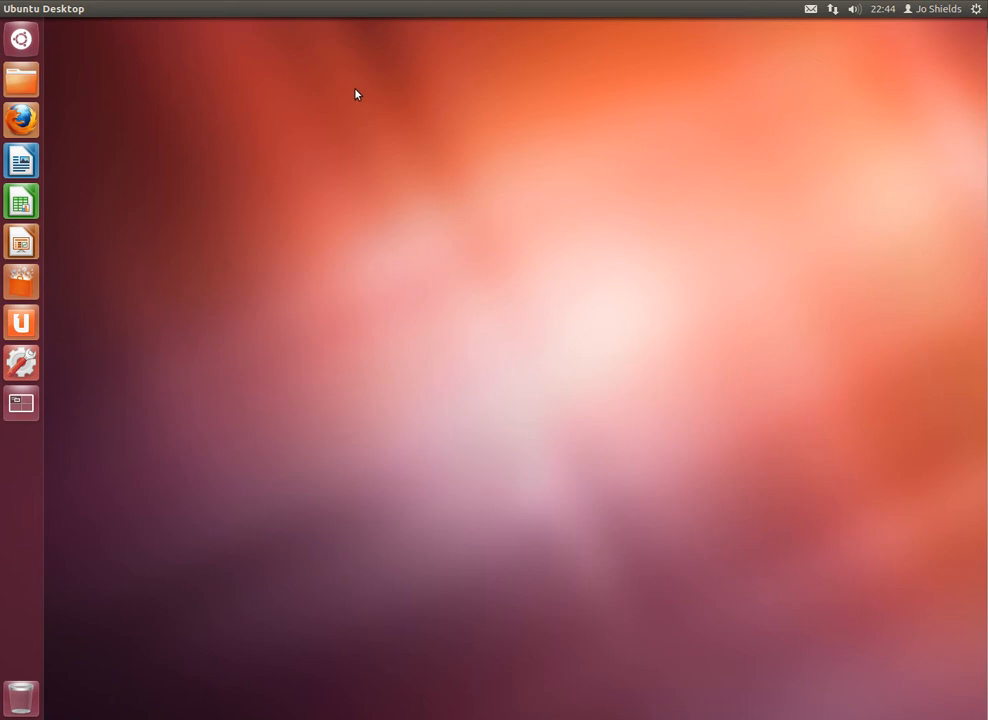
mouse_move(286, 90)
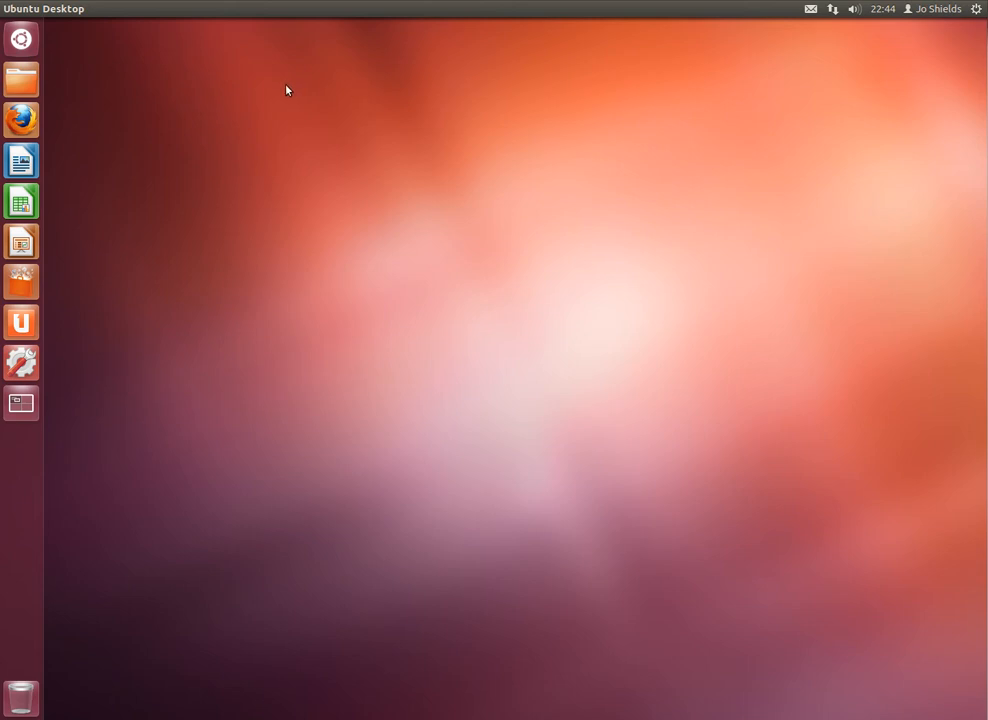
mouse_move(20, 38)
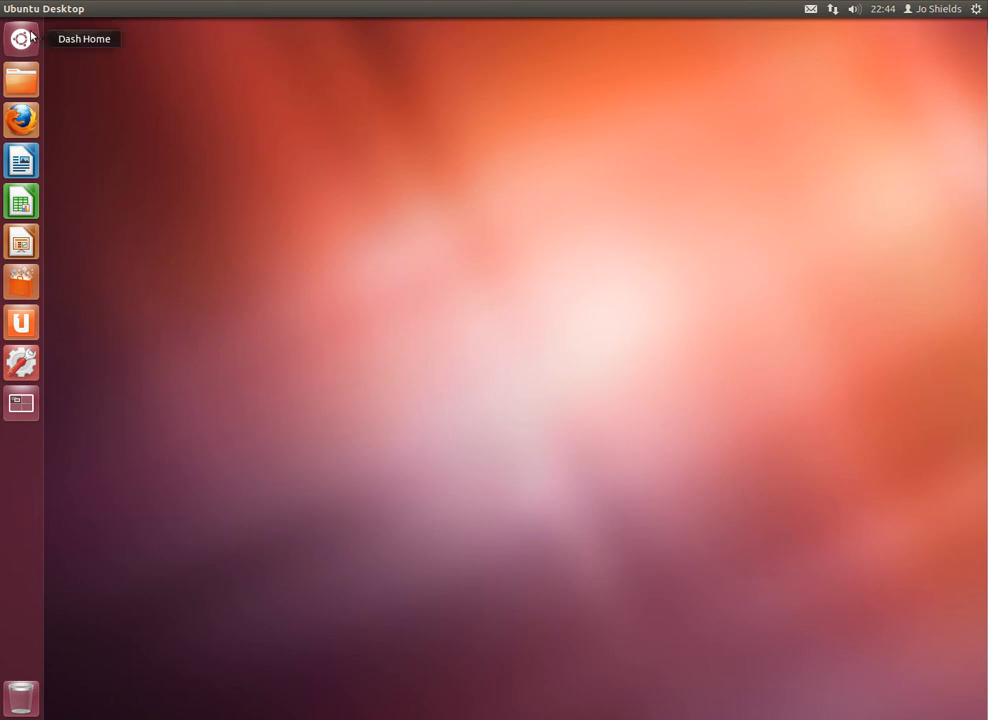
Step: Launch a Terminal window from the Ubuntu Dash
left_click(20, 38)
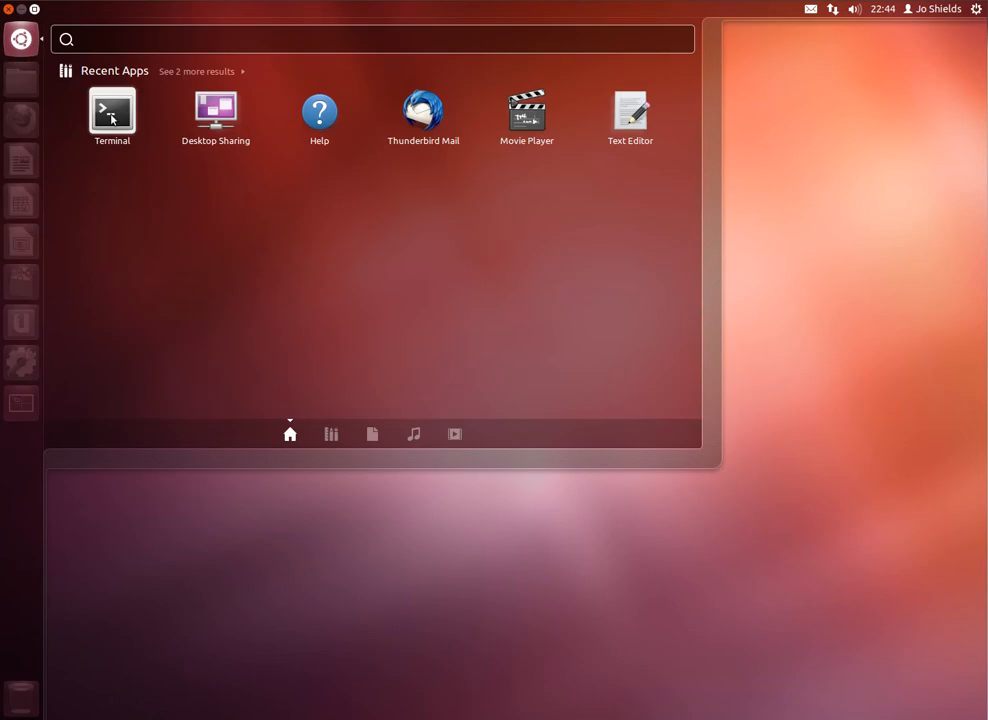
left_click(112, 112)
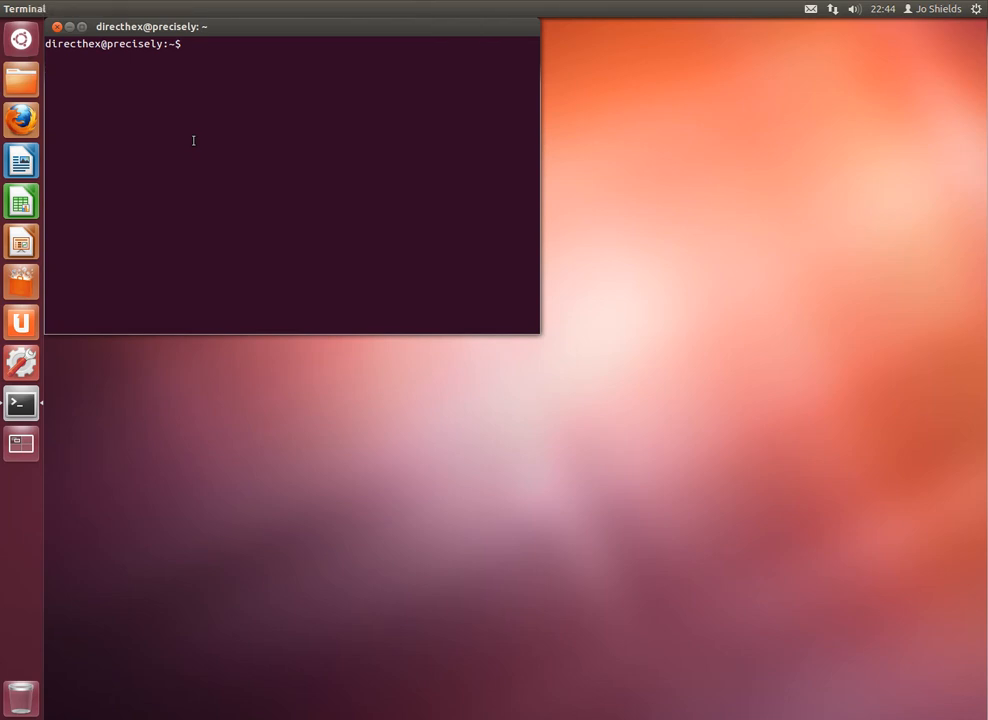
Step: Run sudo apt-get install monodevelop-monogame, enter the password and confirm with y
type("sudo ap")
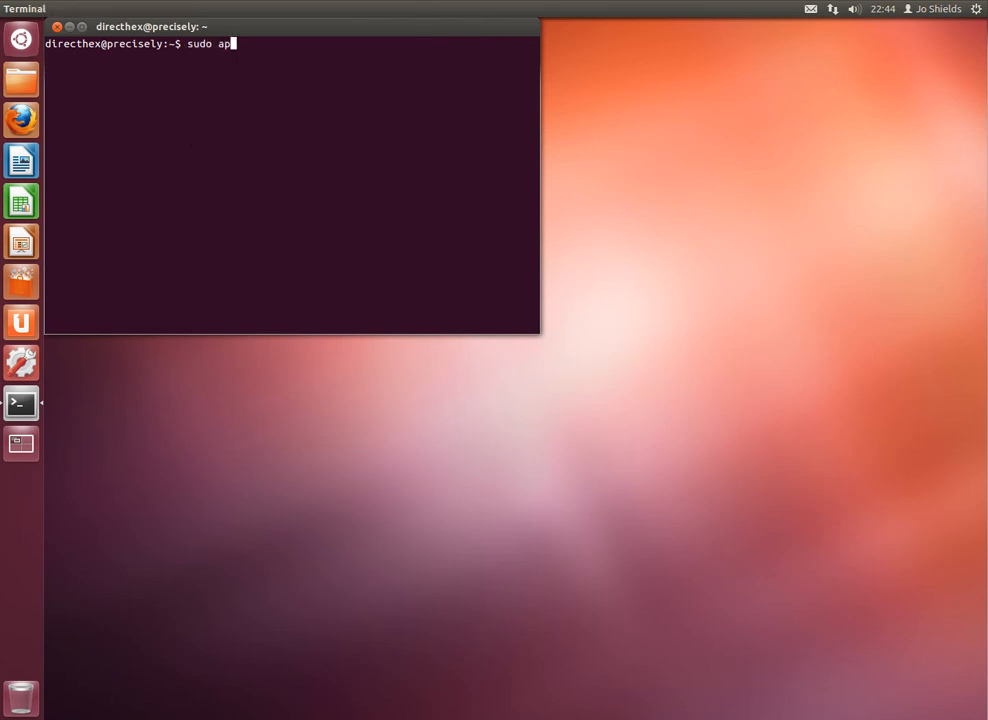
type("t-get in")
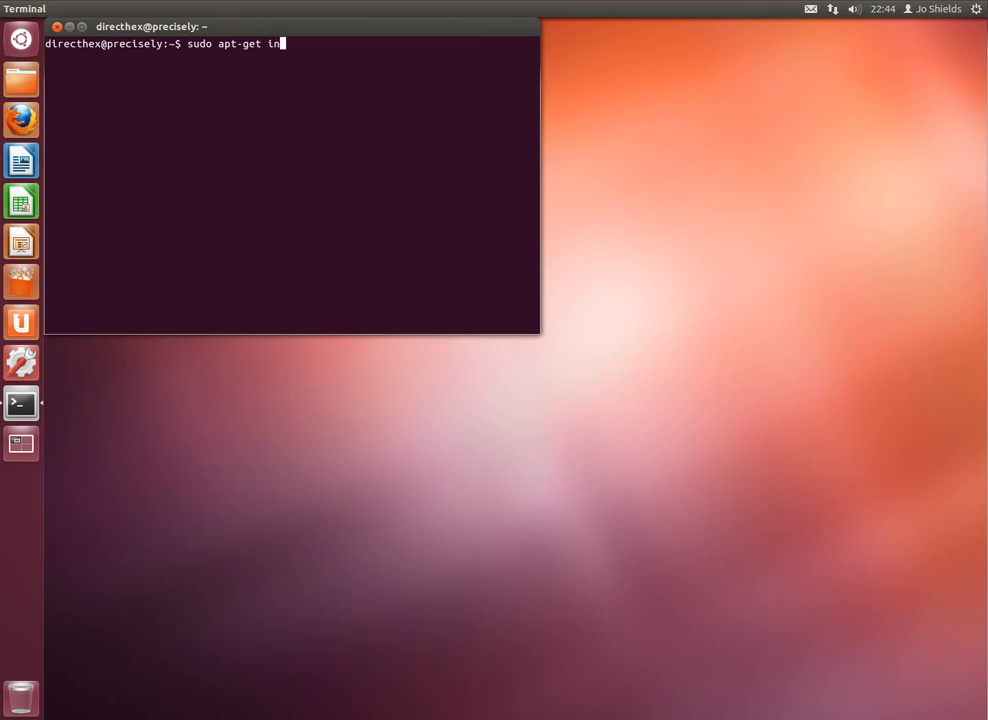
type("stall mo")
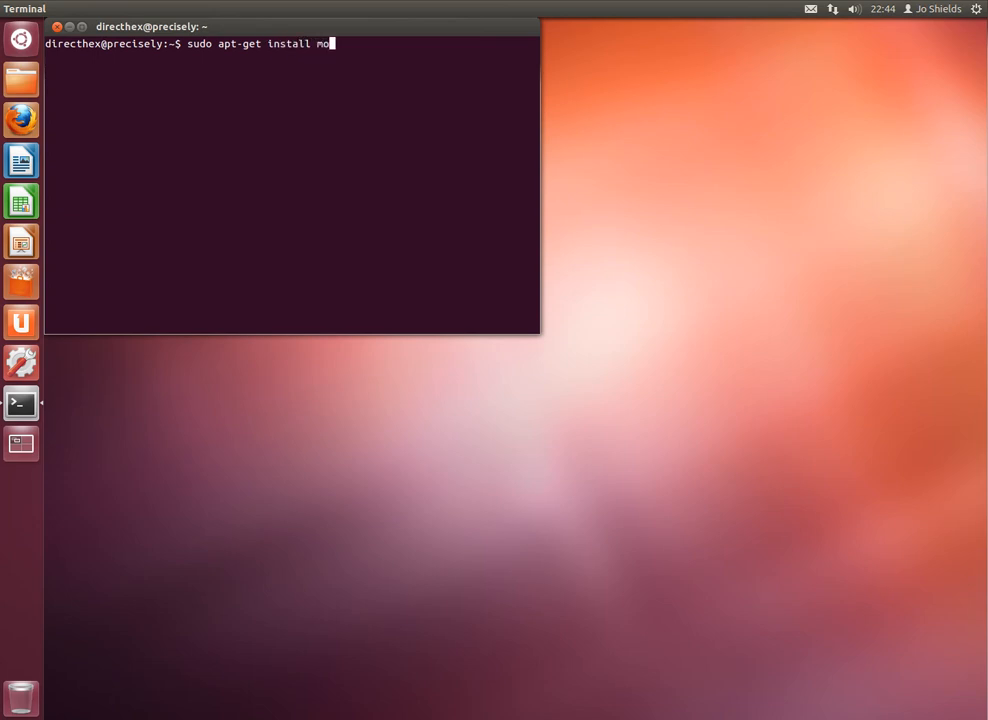
type("nodevelop-mono")
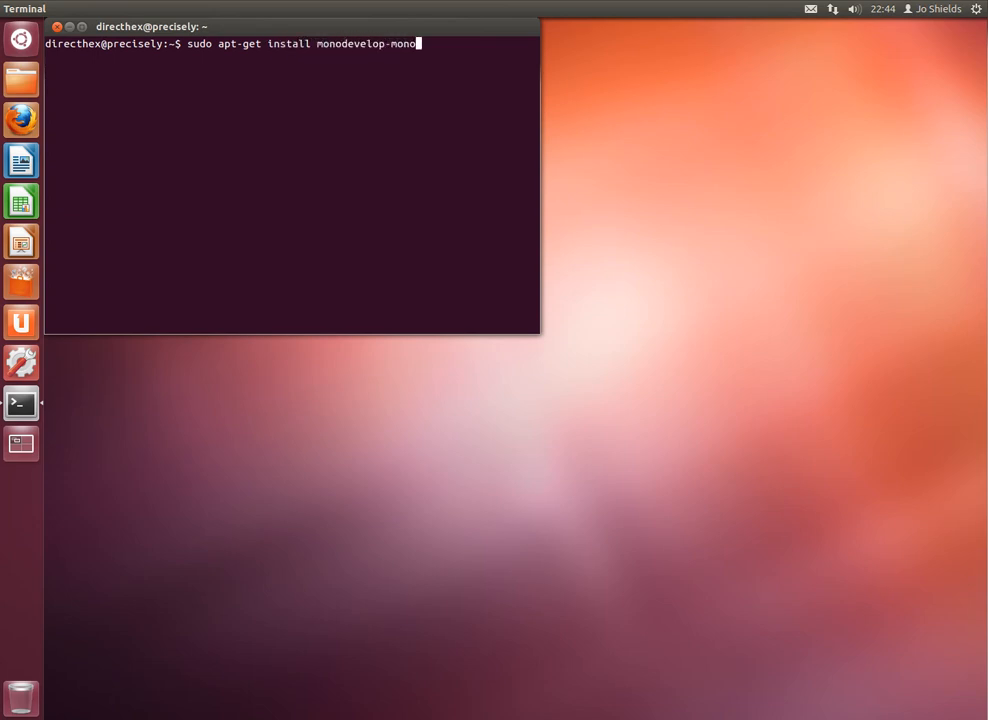
key("Return")
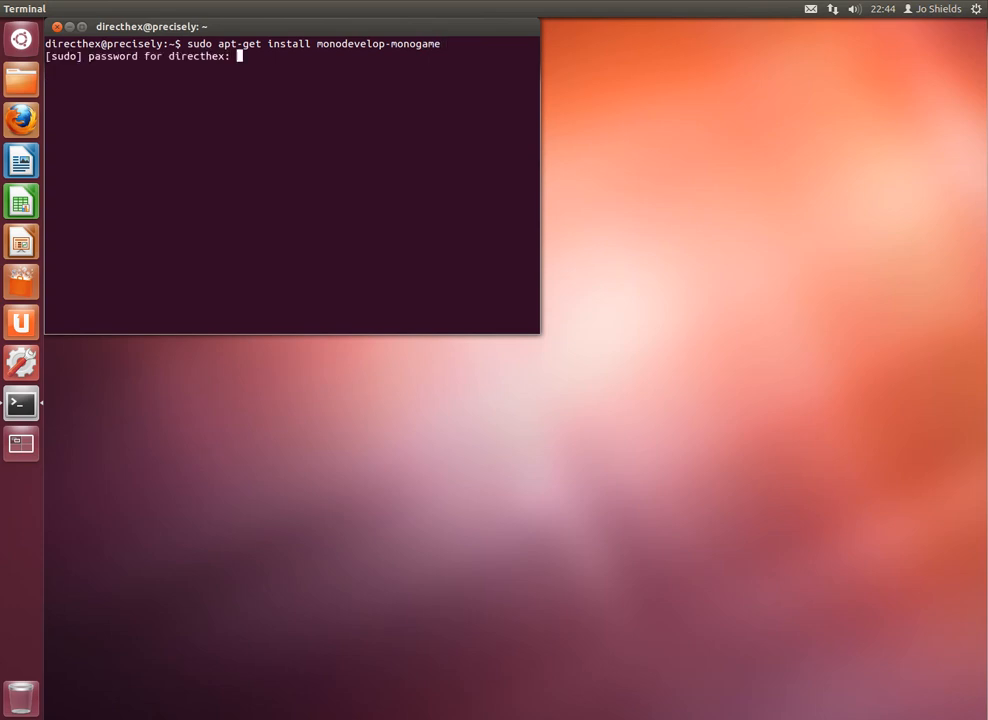
key("Return")
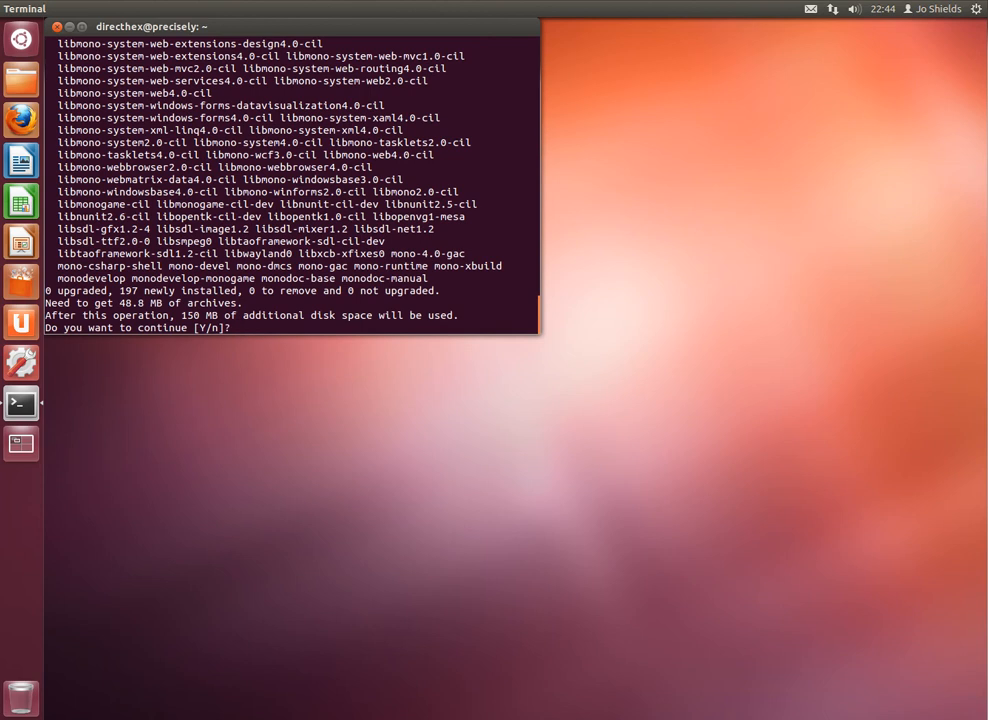
type("y")
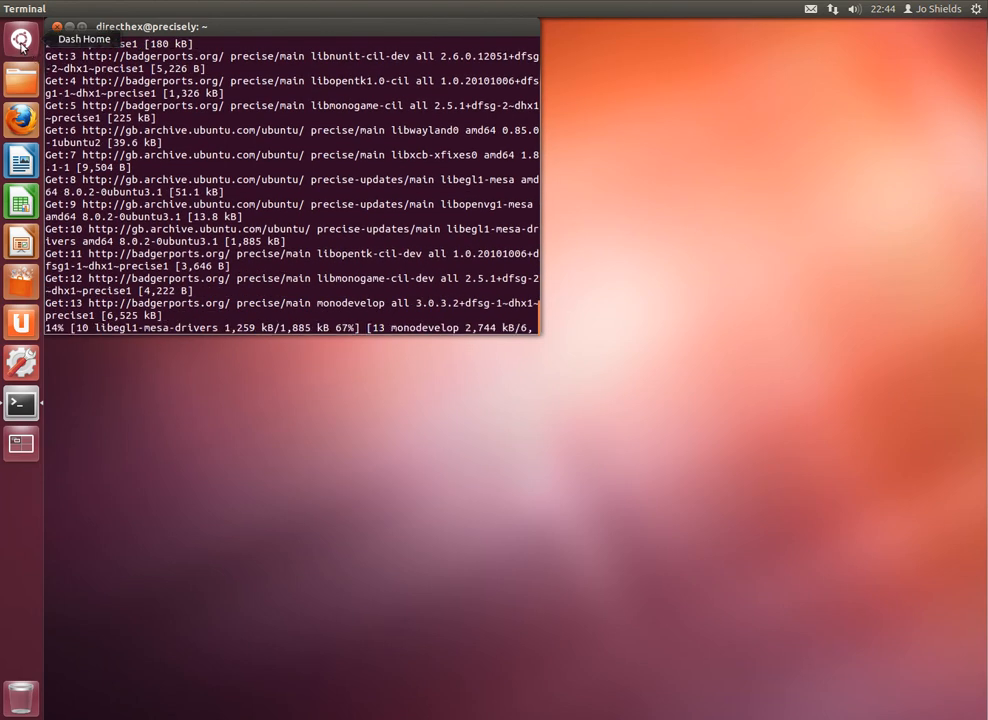
Step: Note Debian Unstable/Testing and Ubuntu Quantal (12.10) availability in a new gedit document
left_click(20, 40)
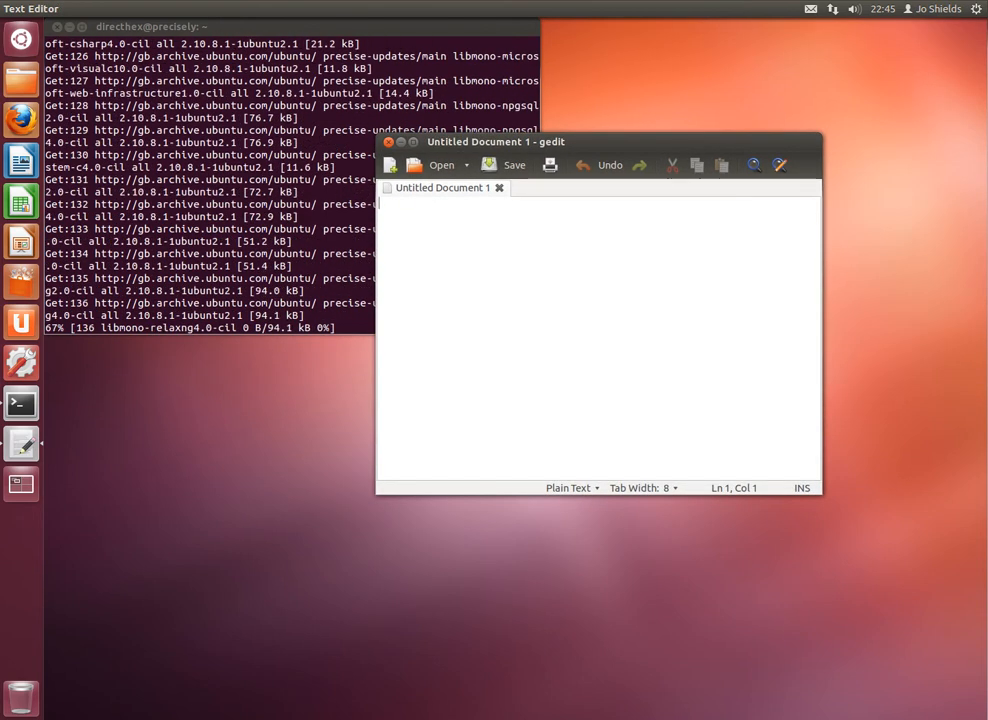
type("Debian Unstable - NOW")
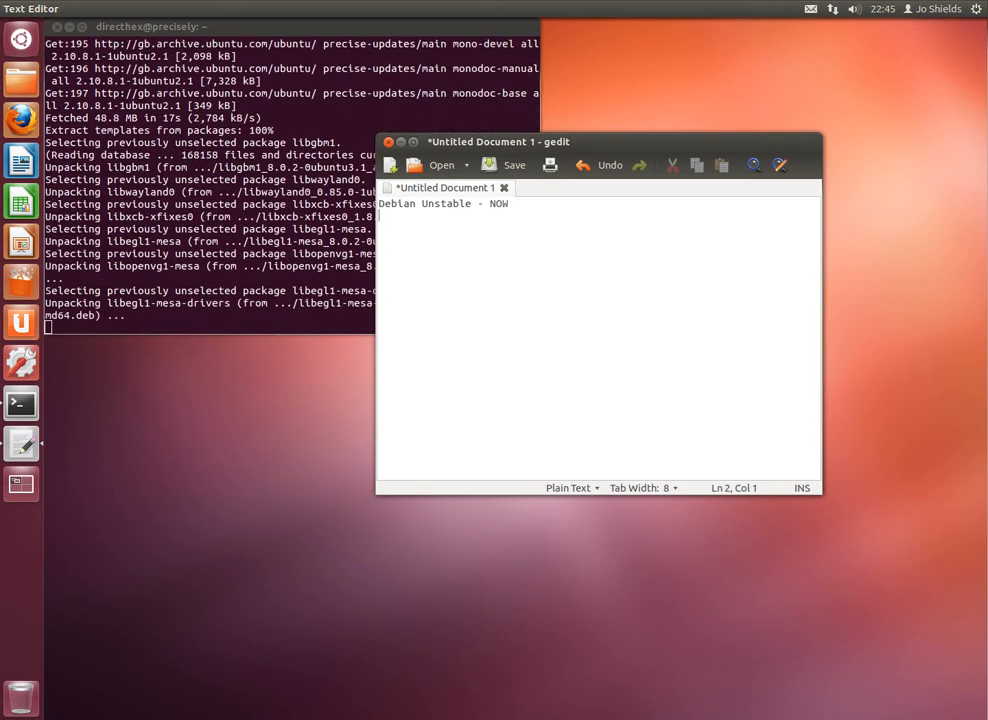
type("Debian Test")
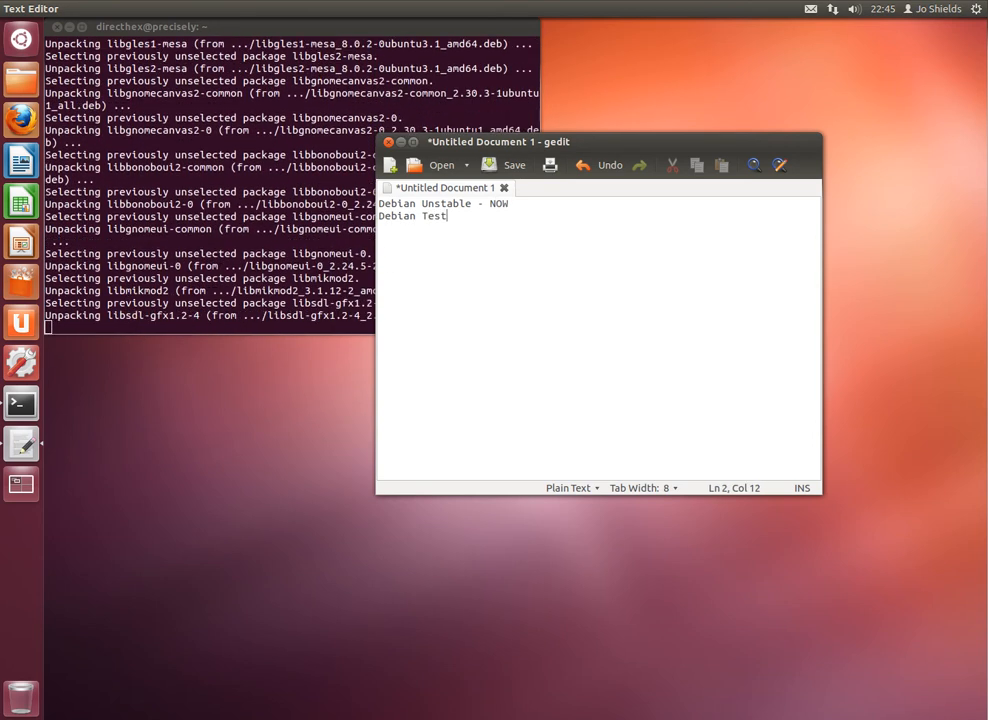
type("ing - 10 days from now")
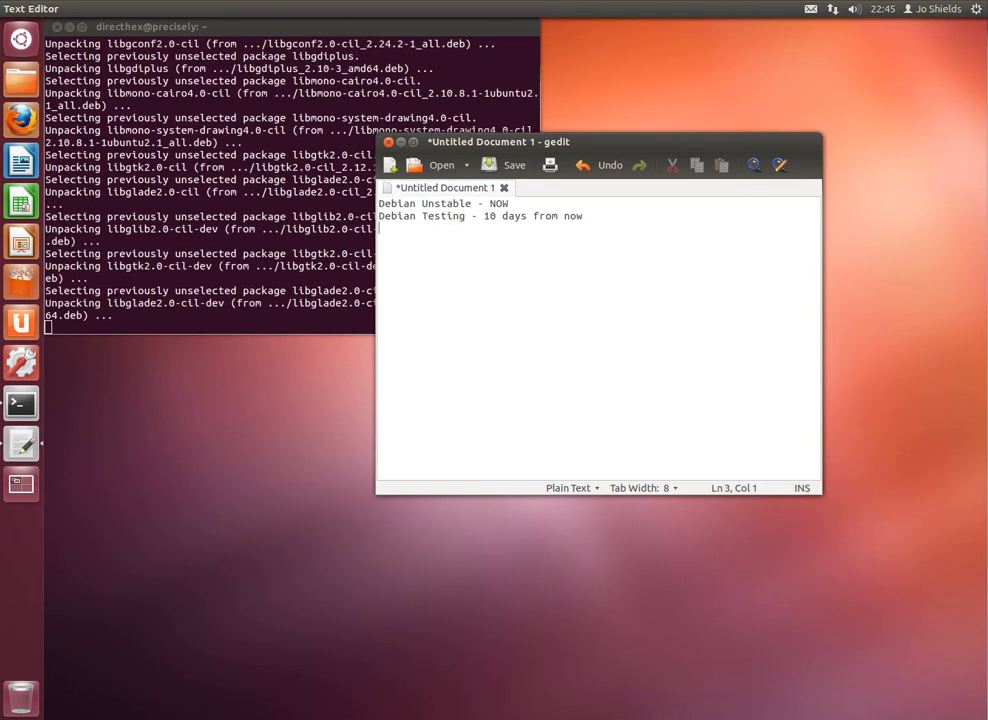
type("Ubuntu")
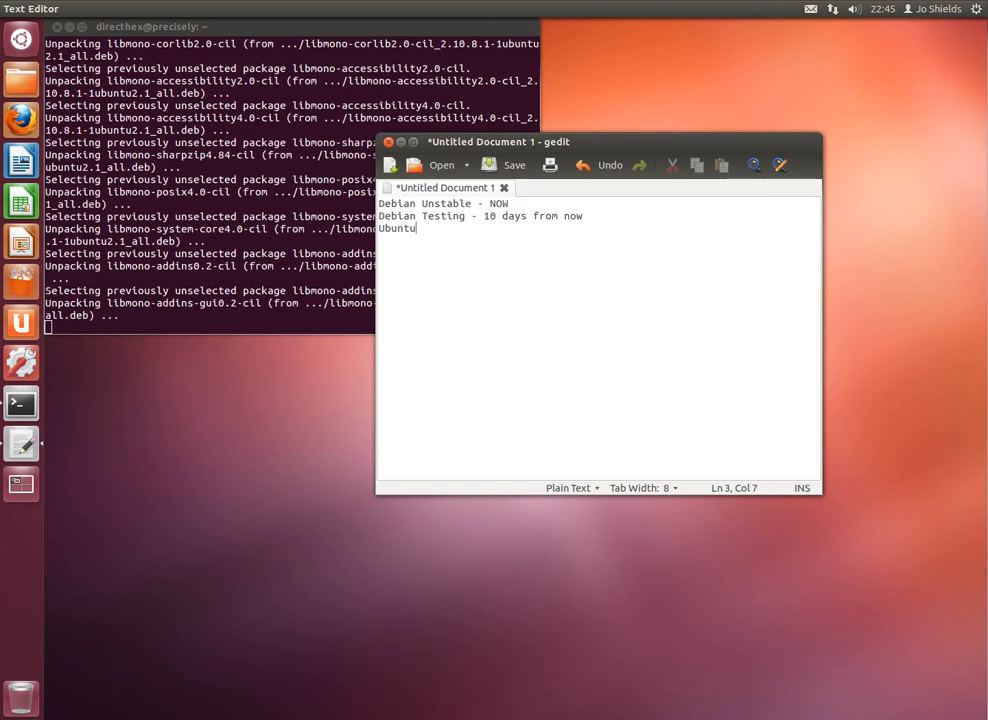
type("Quan")
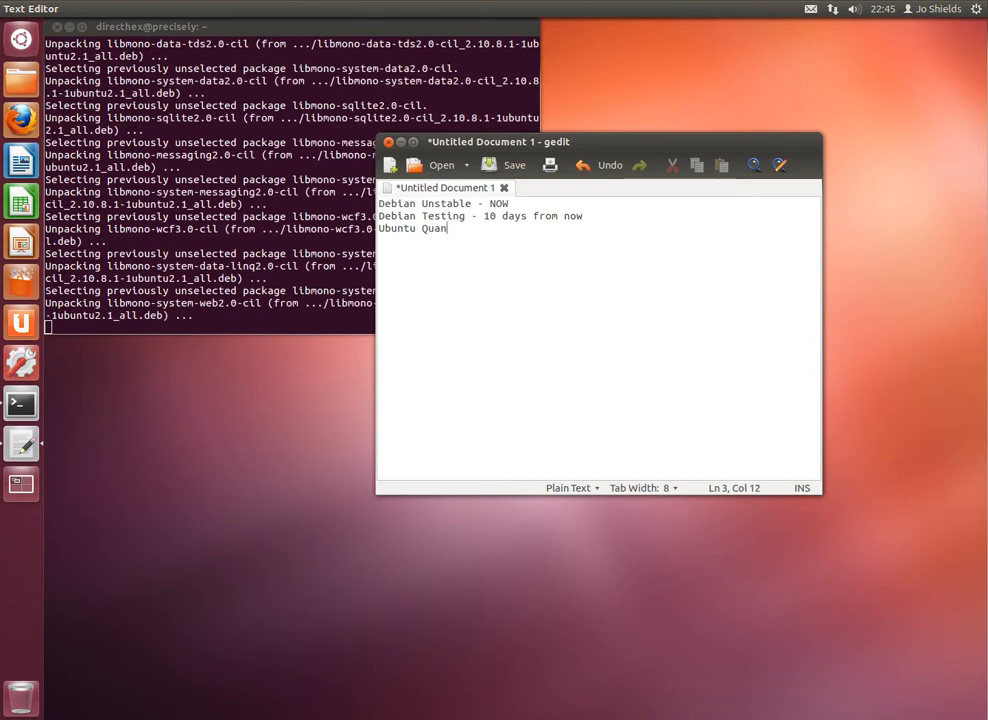
type("tal (12")
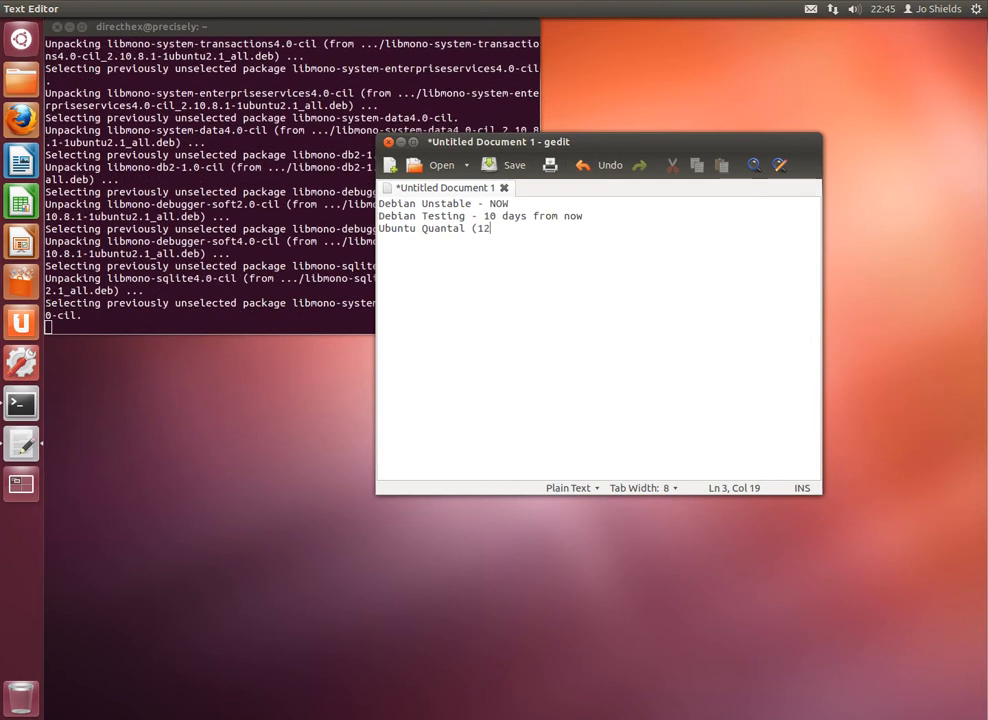
type(".10)")
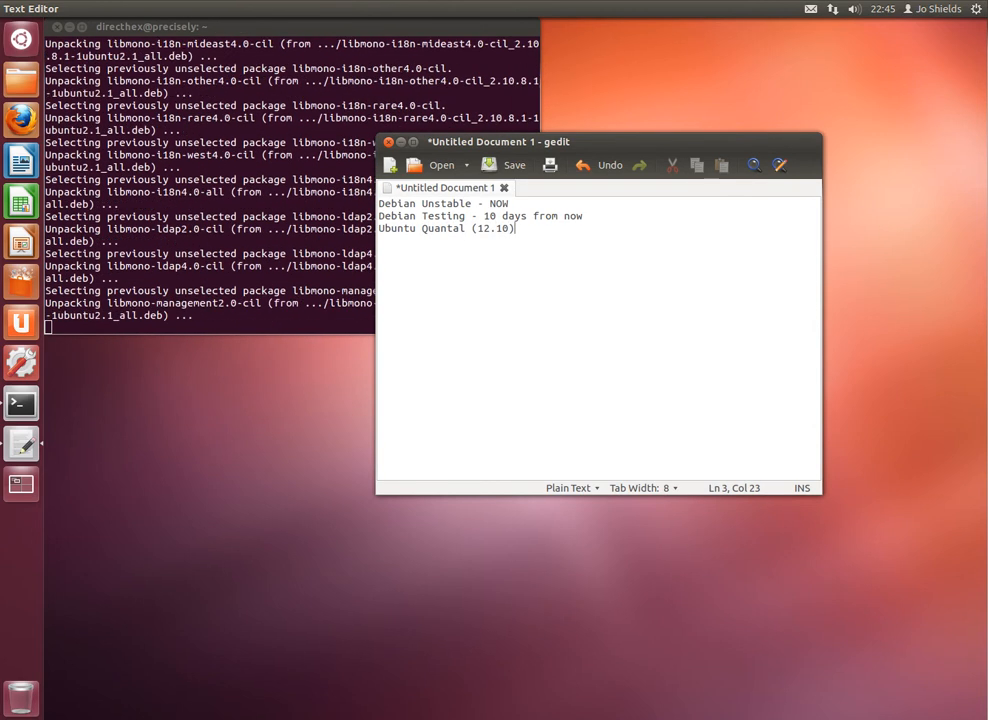
type("- NOW")
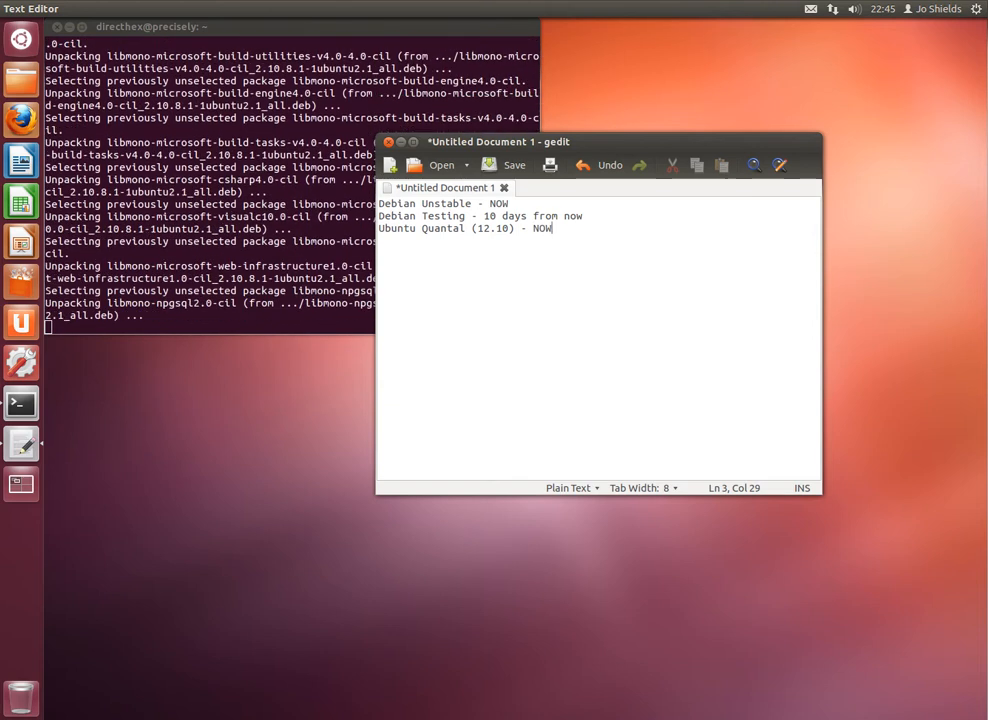
type("ish (a few hours, ma")
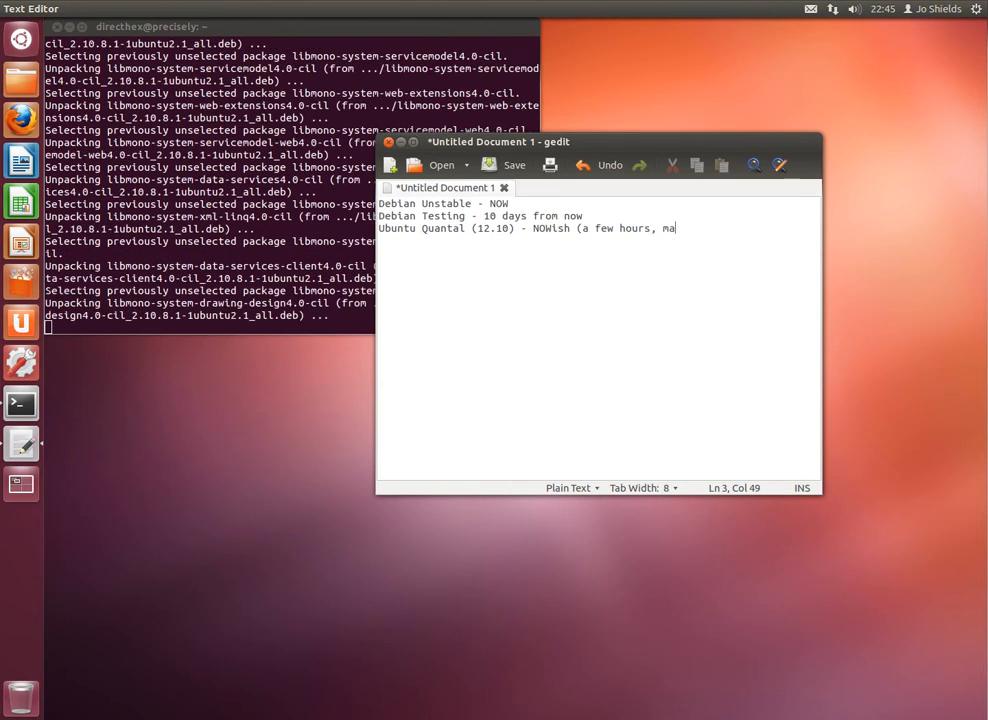
type("ybe)")
type("Ubuntu Pre")
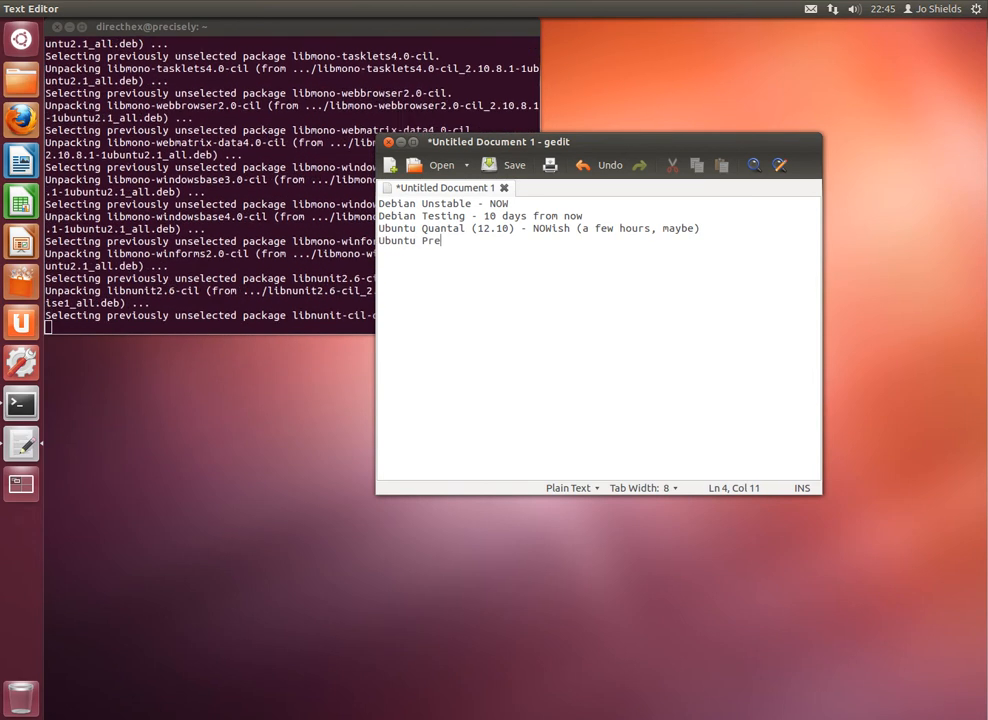
Step: Add the Ubuntu Precise (12.04 LTS) line requiring the badgerports repository, selecting that word
type("cise (")
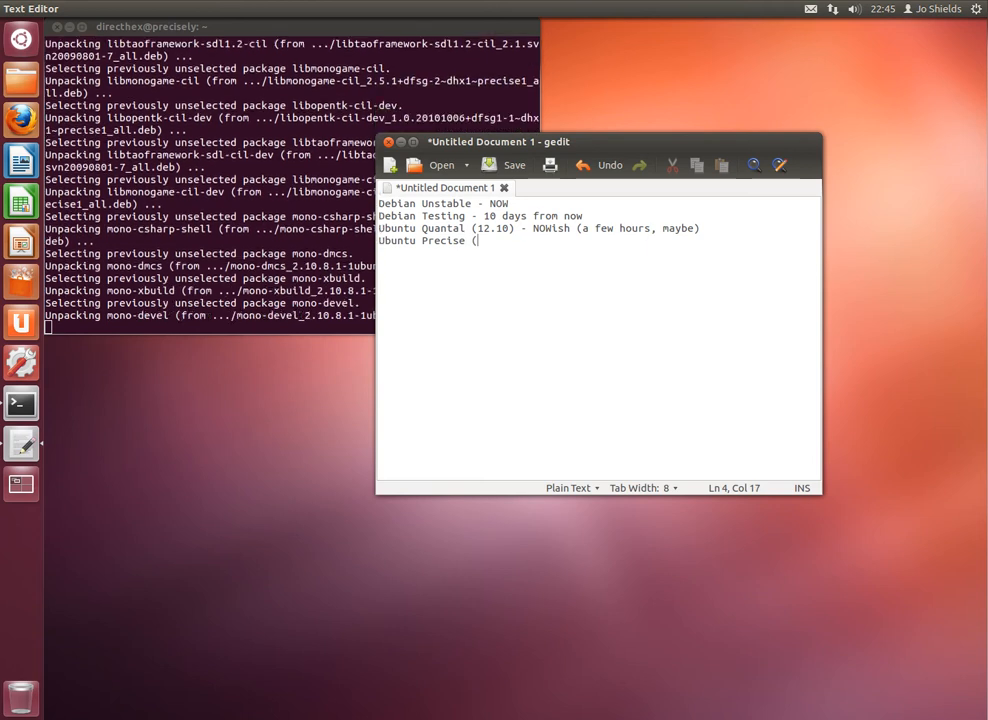
type("12.04 LTS) -")
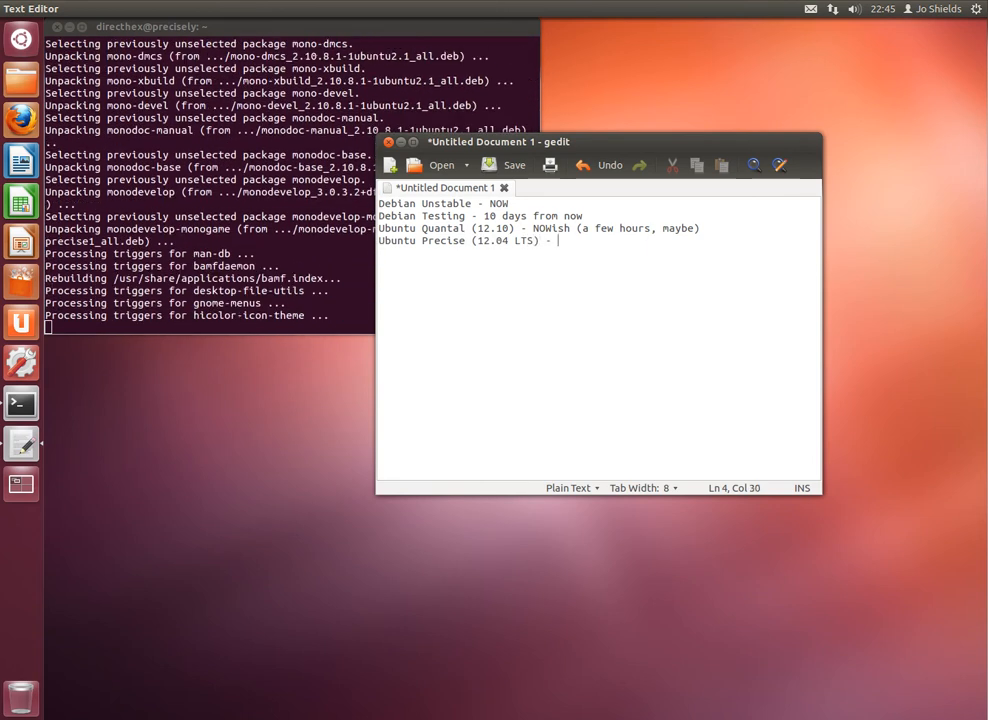
type("NOW, required badgerports.or")
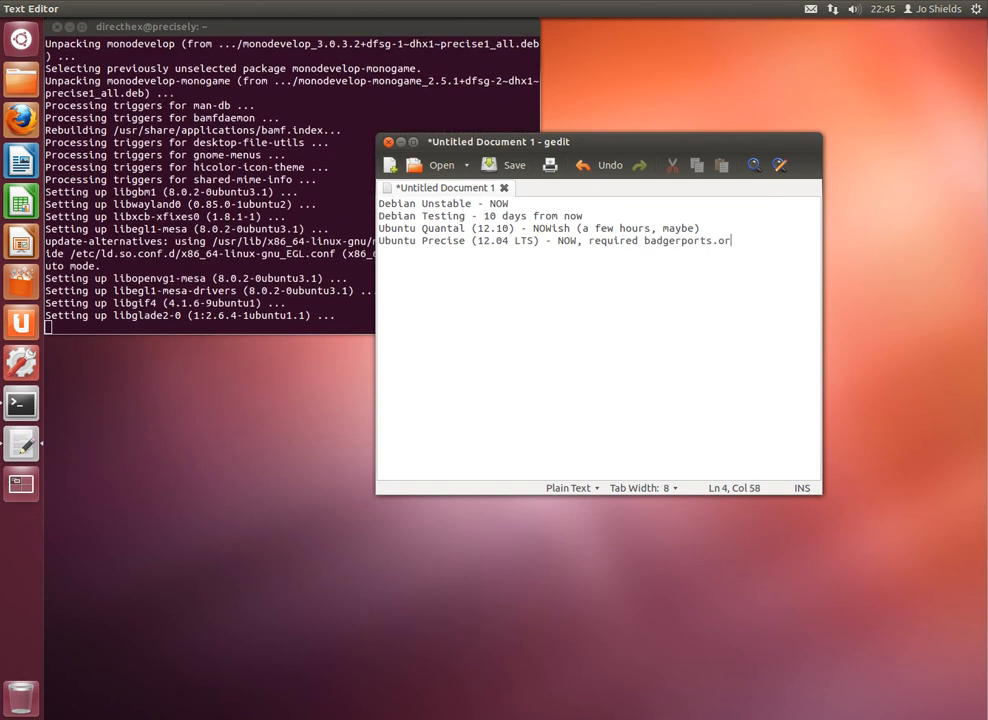
type("g reposito")
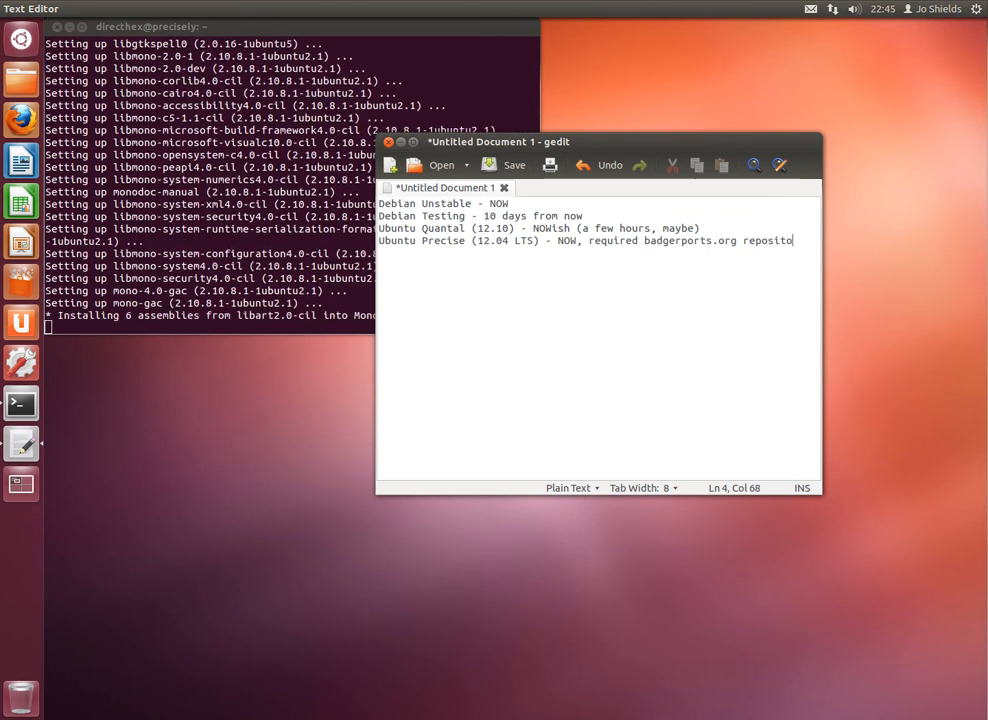
type("ry")
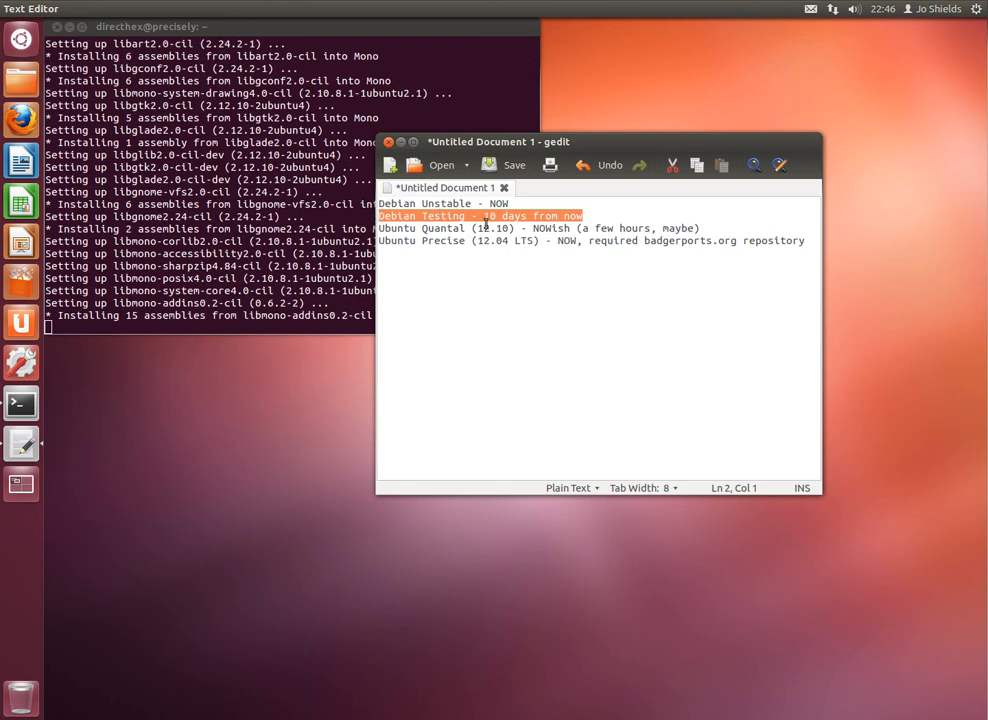
left_click(804, 240)
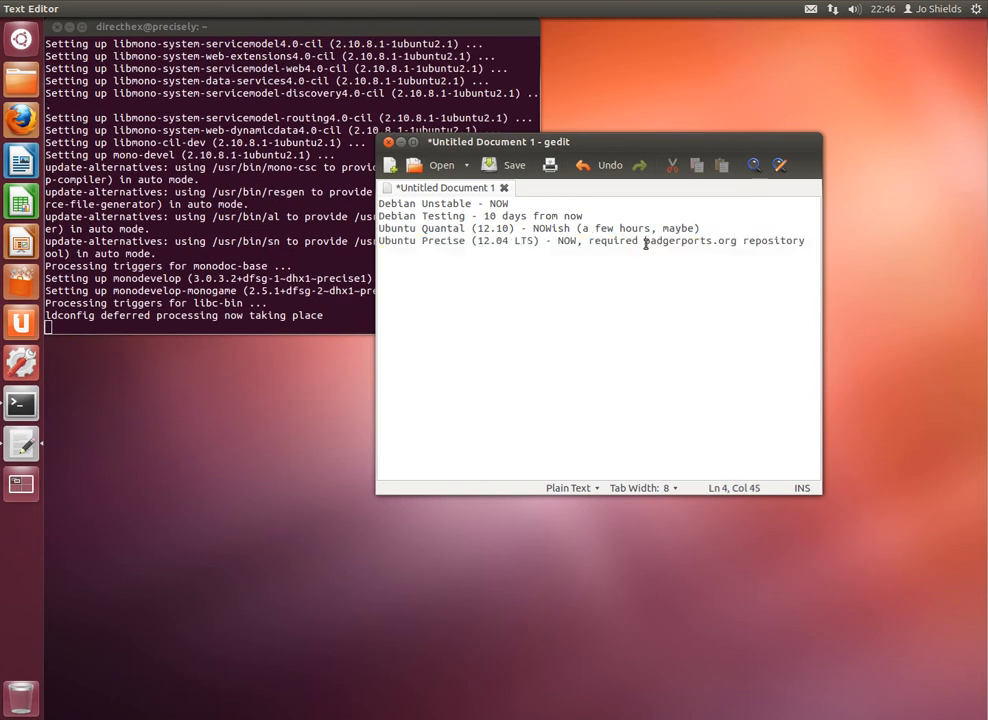
double_click(680, 240)
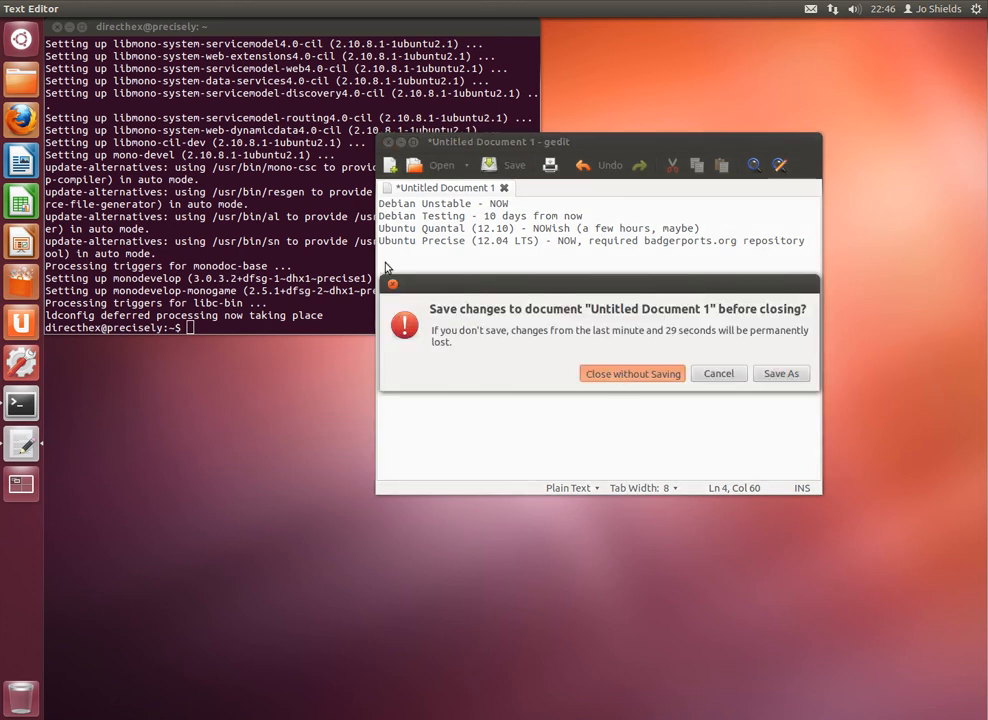
Step: Close the gedit note without saving, leaving MonoDevelop's welcome page showing
left_click(632, 374)
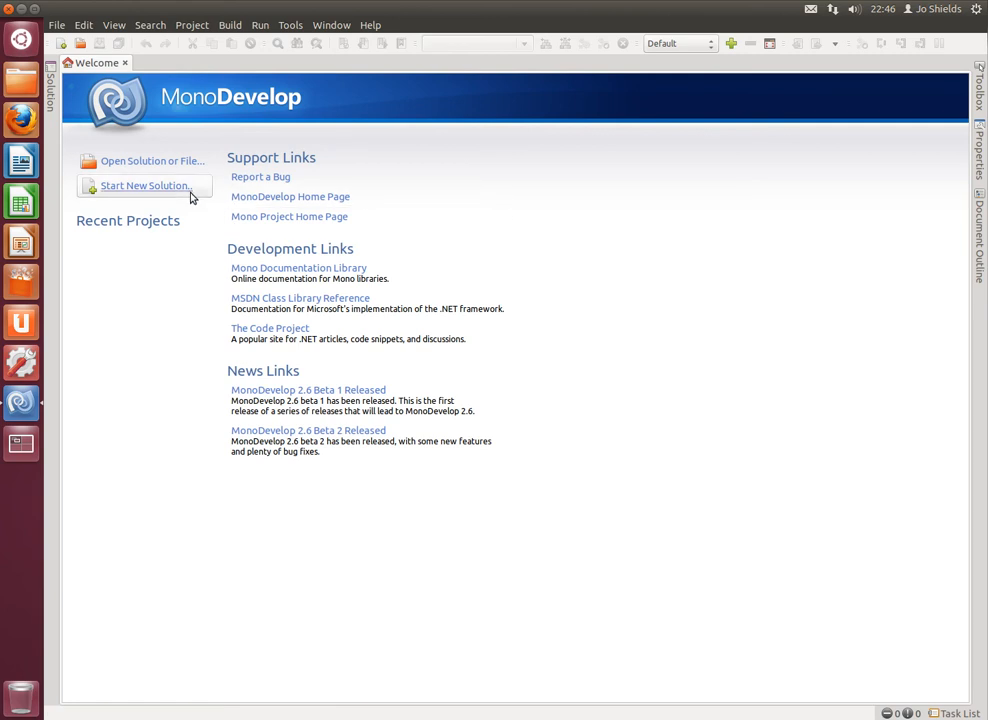
Step: Start a new C# MonoGame Linux Application solution named testxna
left_click(144, 184)
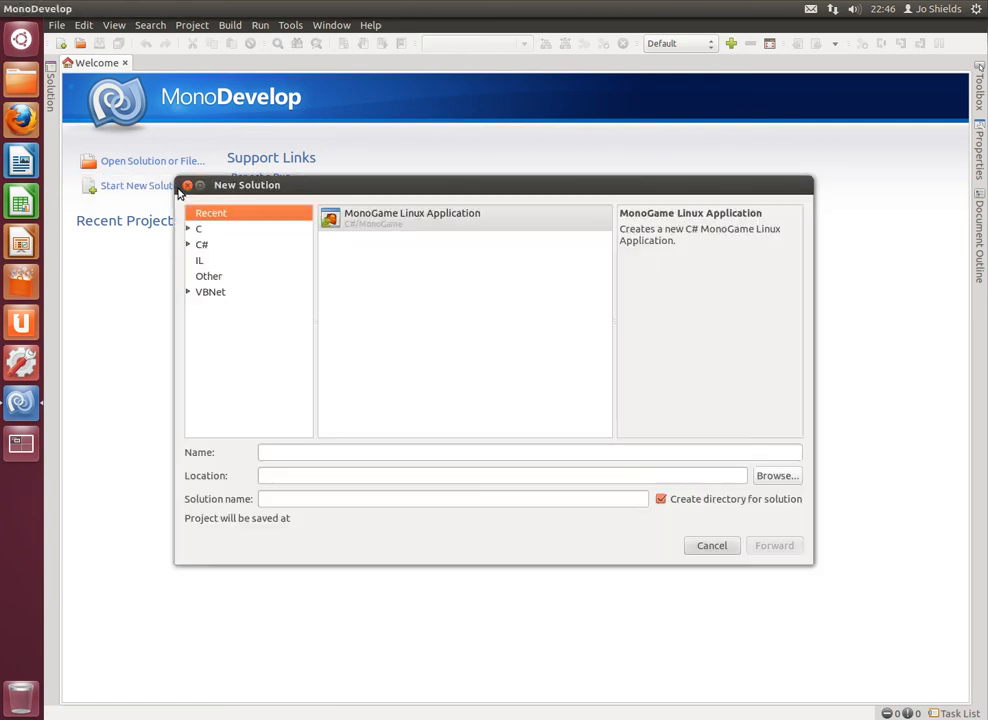
mouse_move(190, 250)
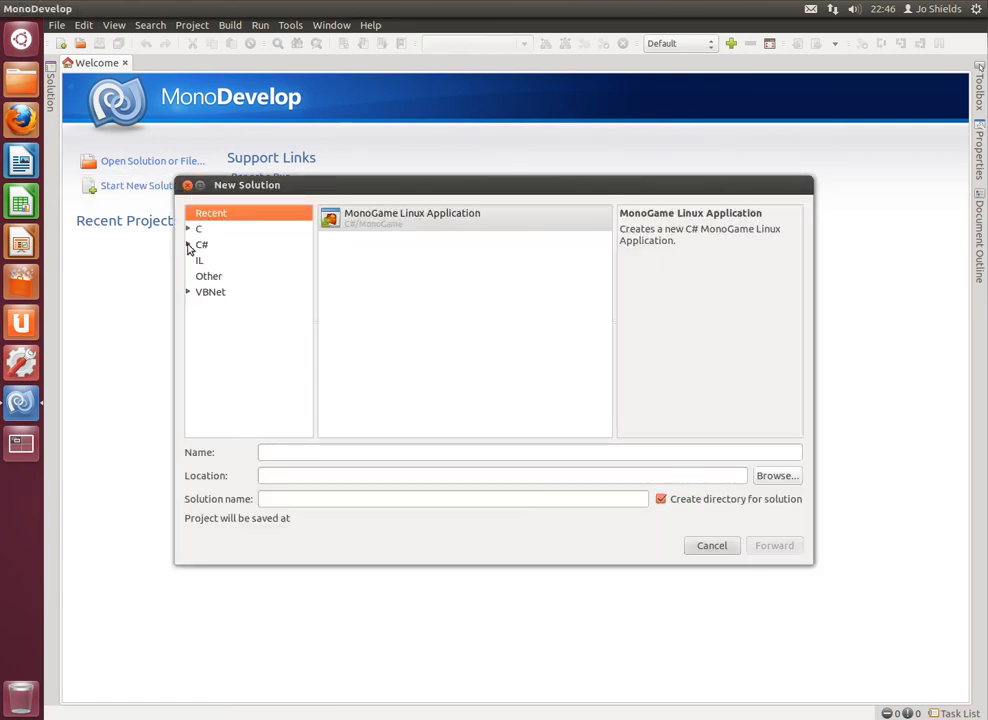
left_click(188, 244)
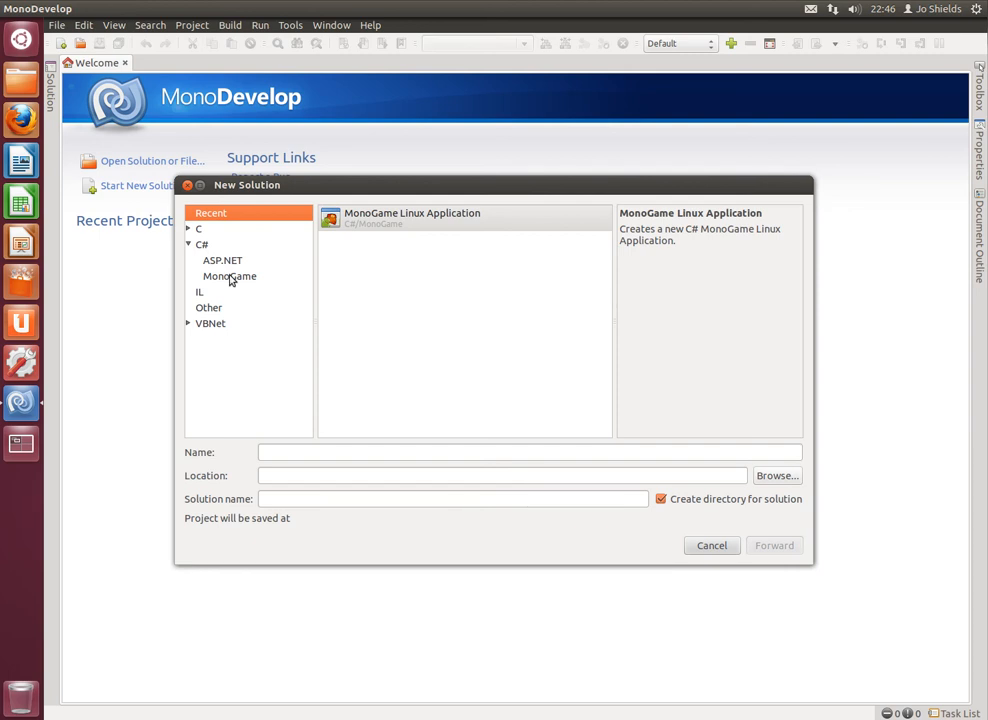
left_click(230, 276)
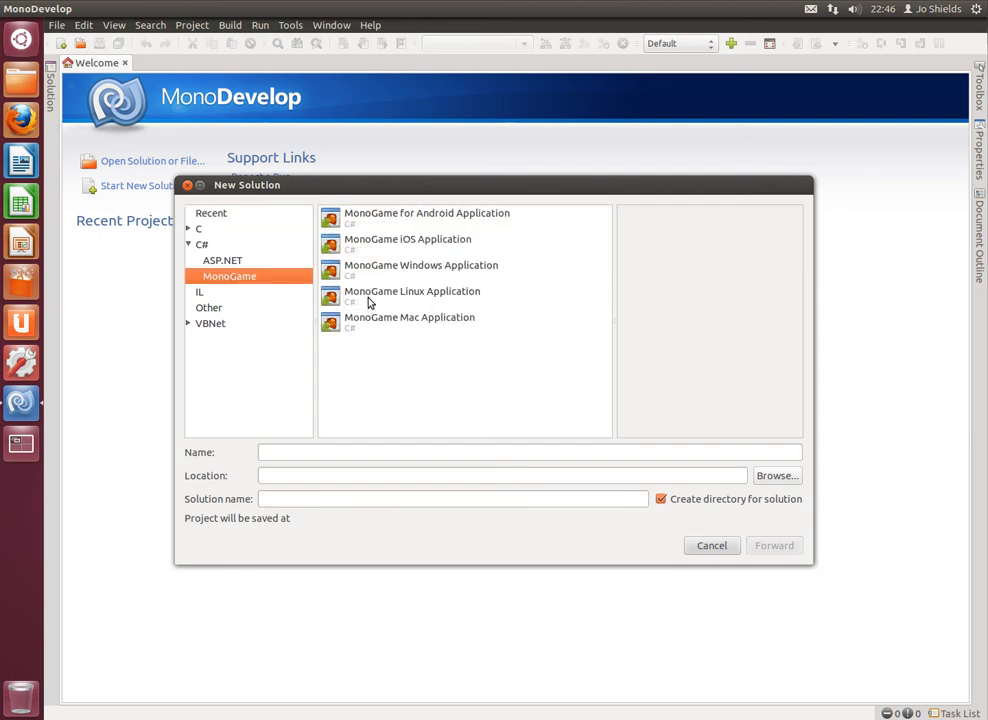
left_click(412, 292)
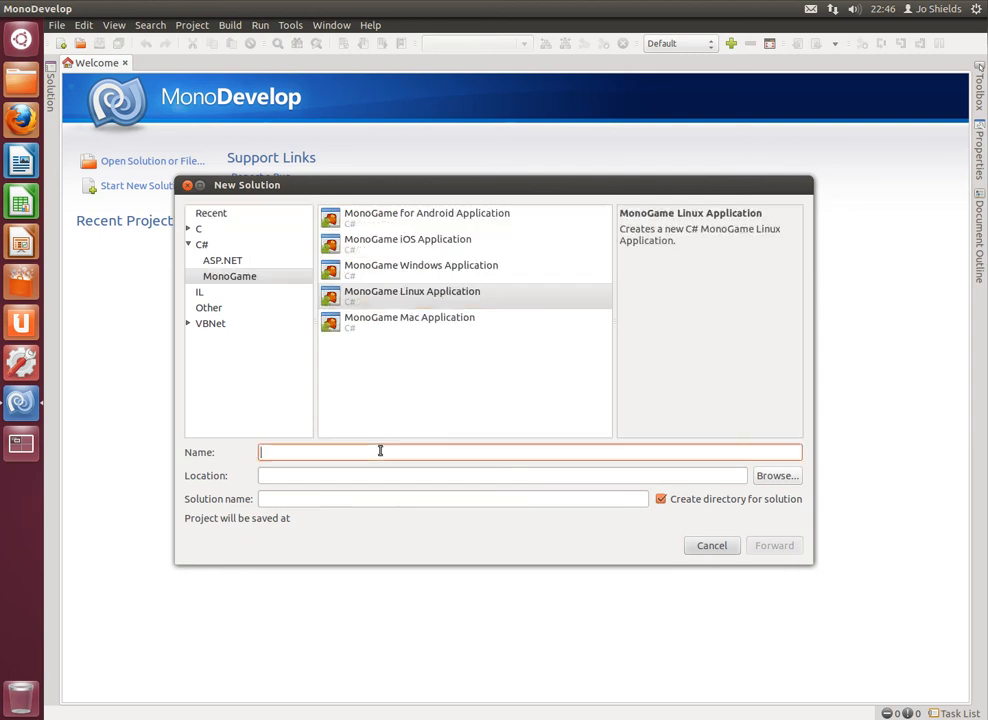
type("te")
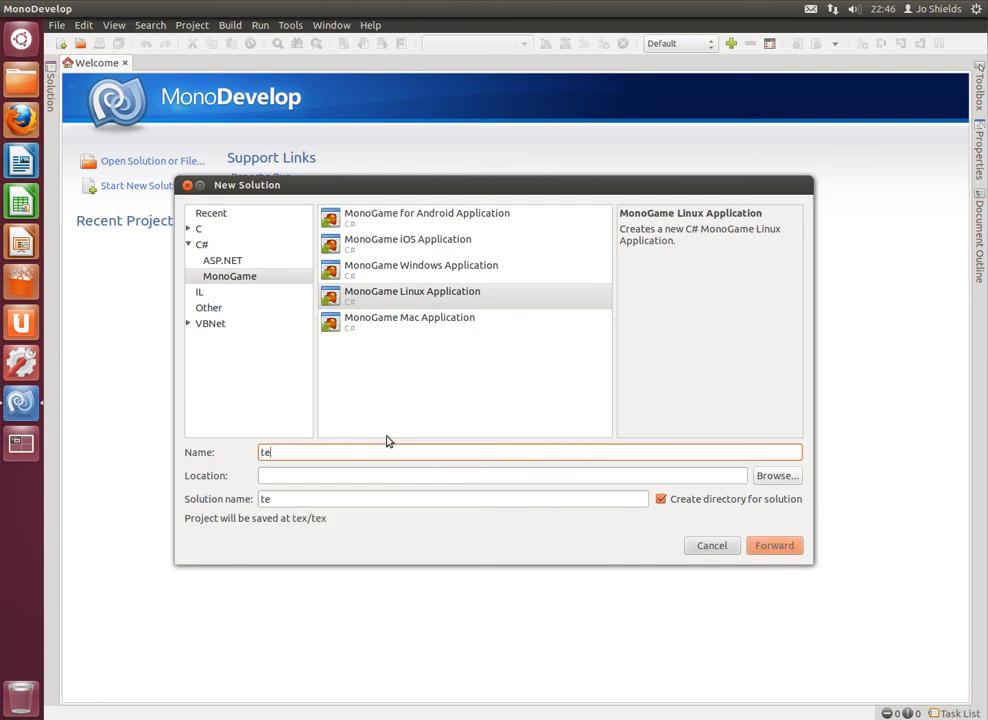
type("stxna")
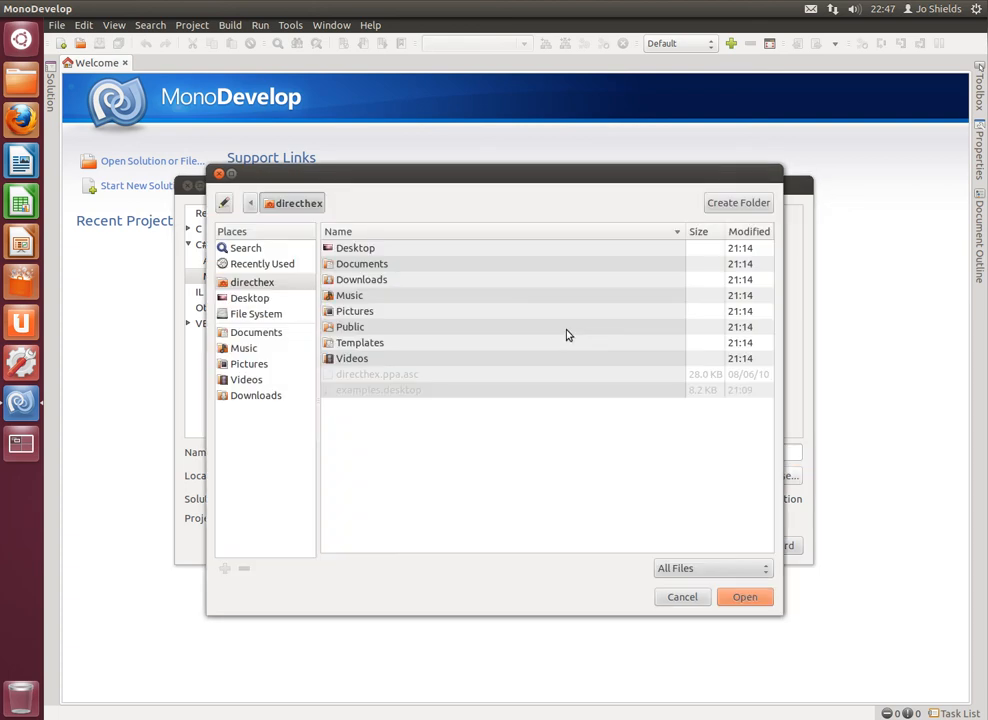
Step: Place the solution in the Documents folder and create it without extra features
left_click(362, 264)
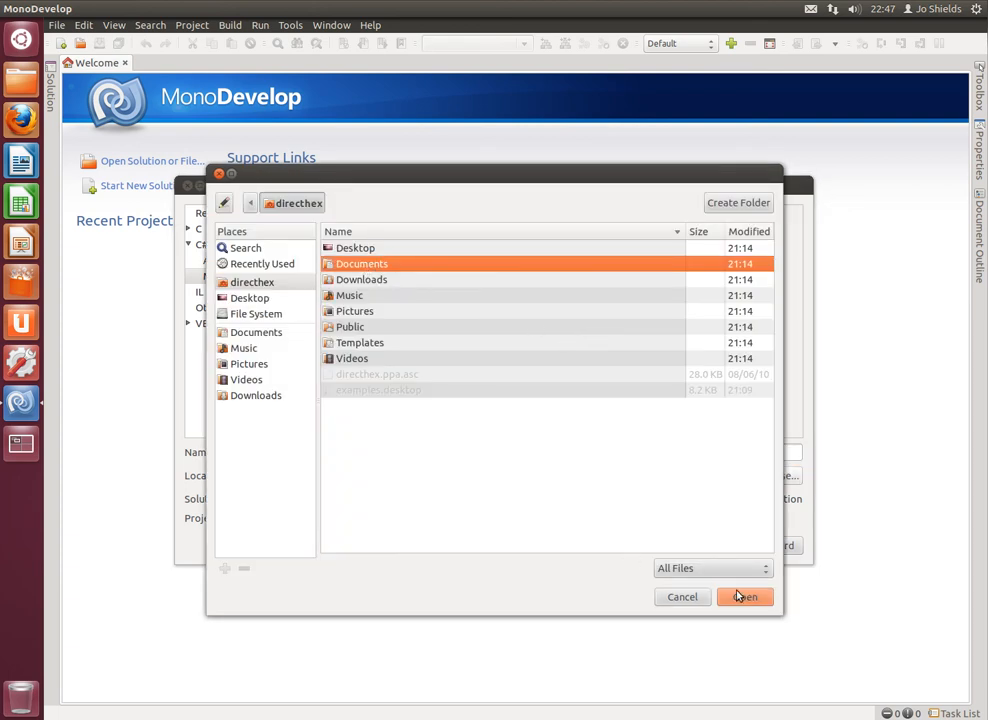
left_click(744, 596)
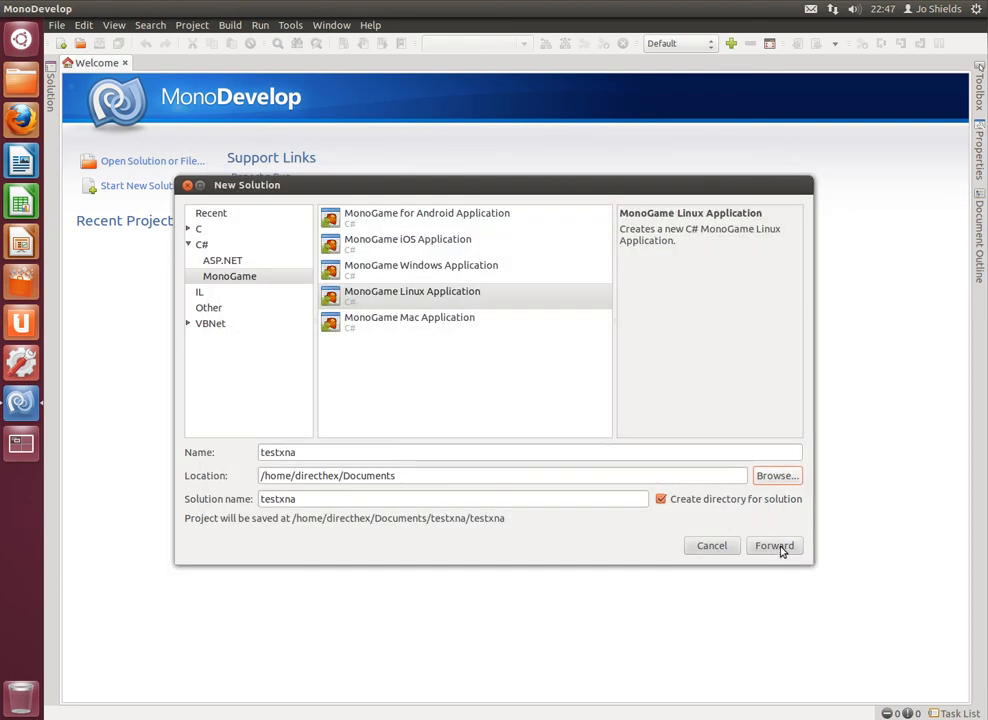
left_click(772, 544)
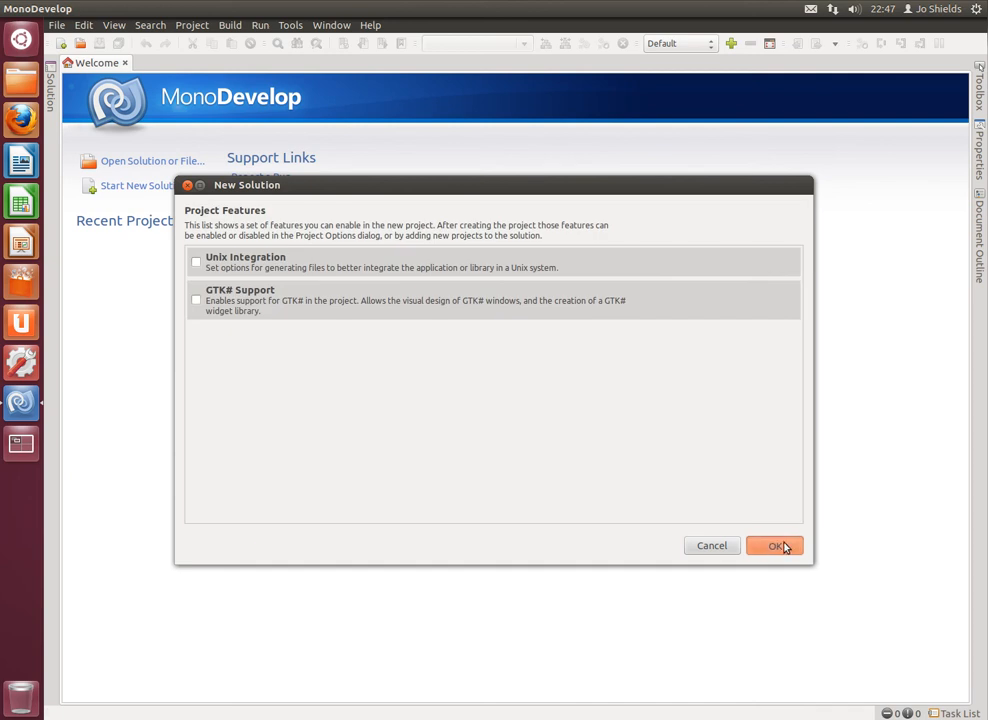
left_click(776, 544)
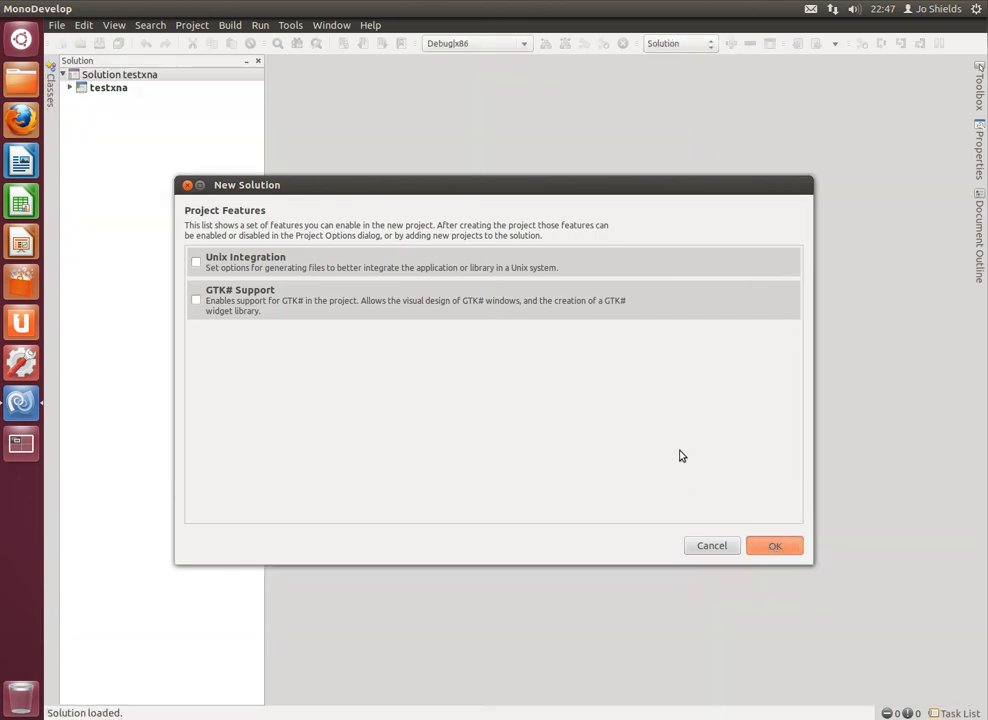
Step: In Game1.cs set IsFullScreen to false and replace CornflowerBlue with Bisque
left_click(776, 544)
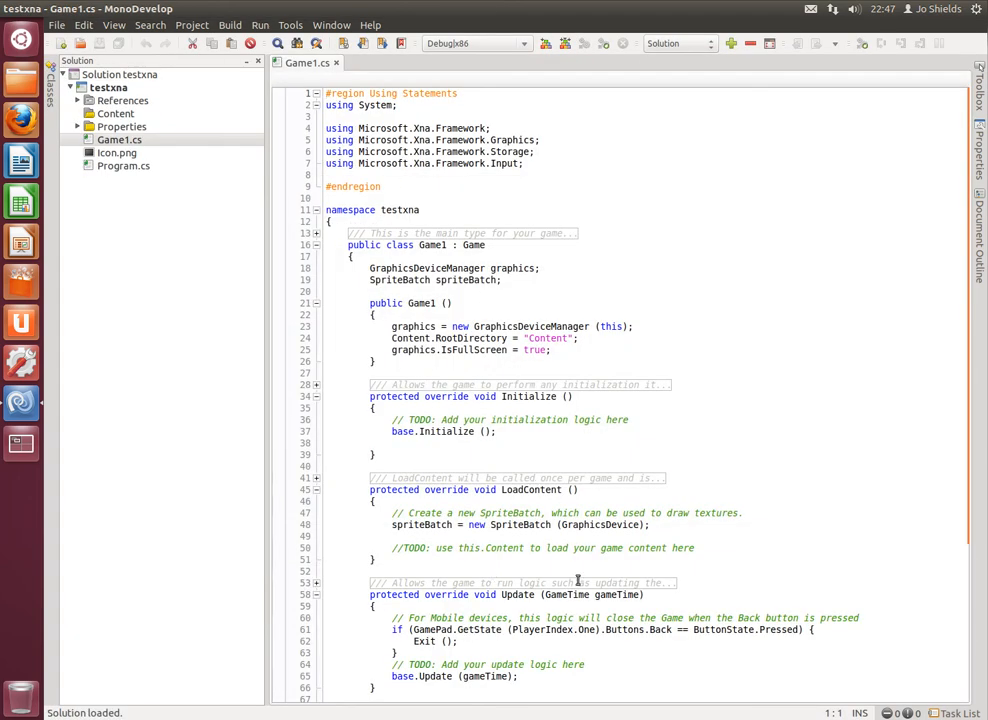
scroll("down", 3)
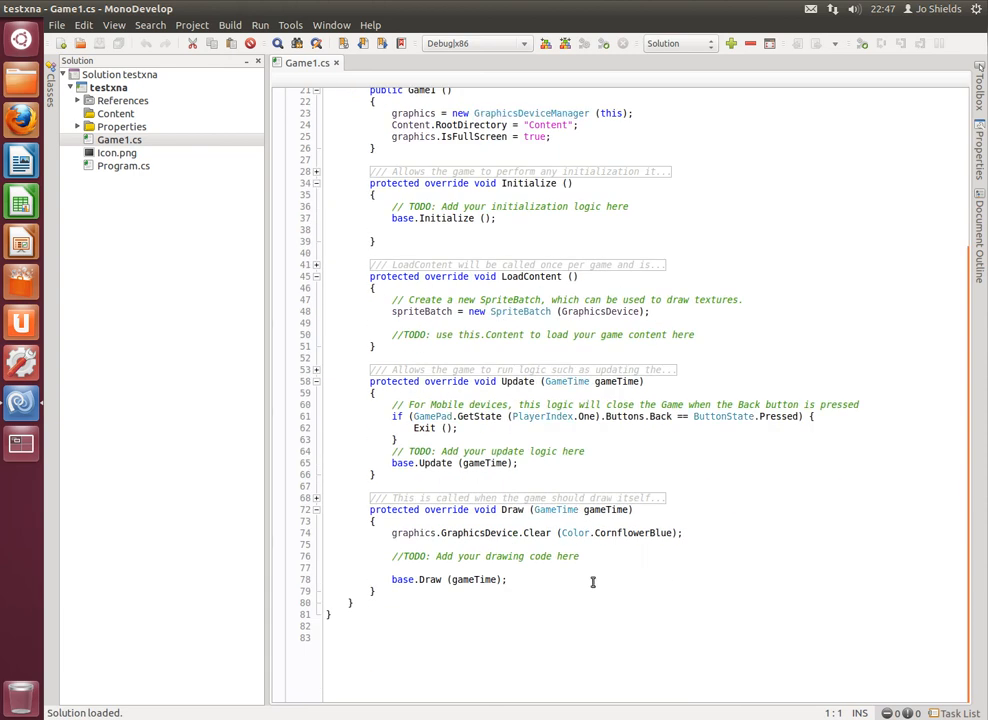
scroll("up", 3)
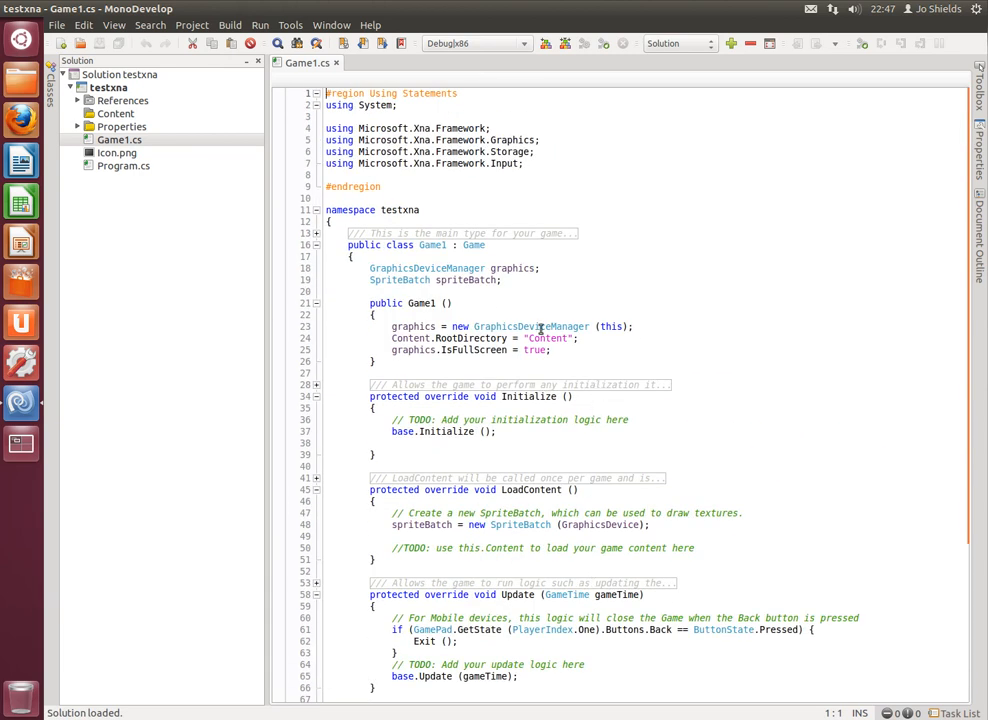
scroll("down", 3)
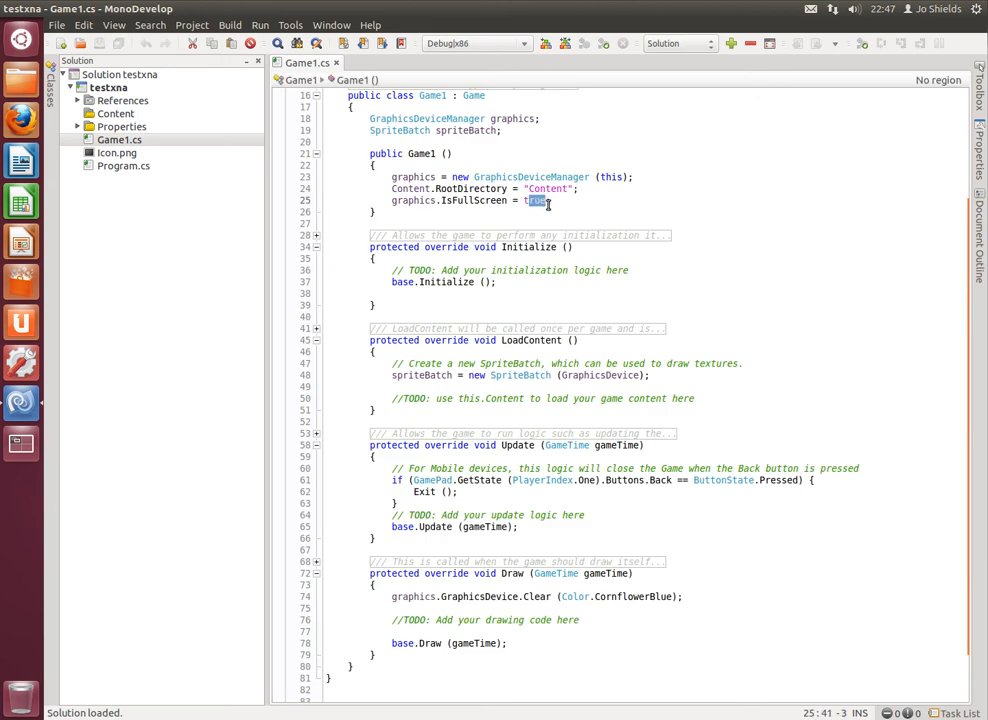
type("false")
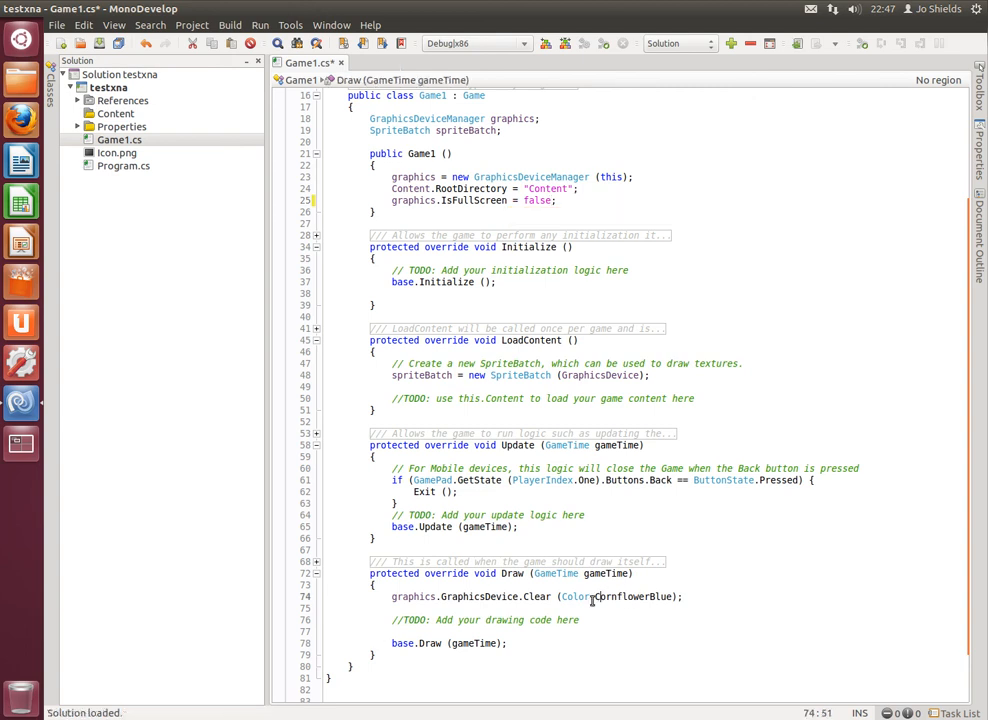
double_click(630, 596)
type("isq")
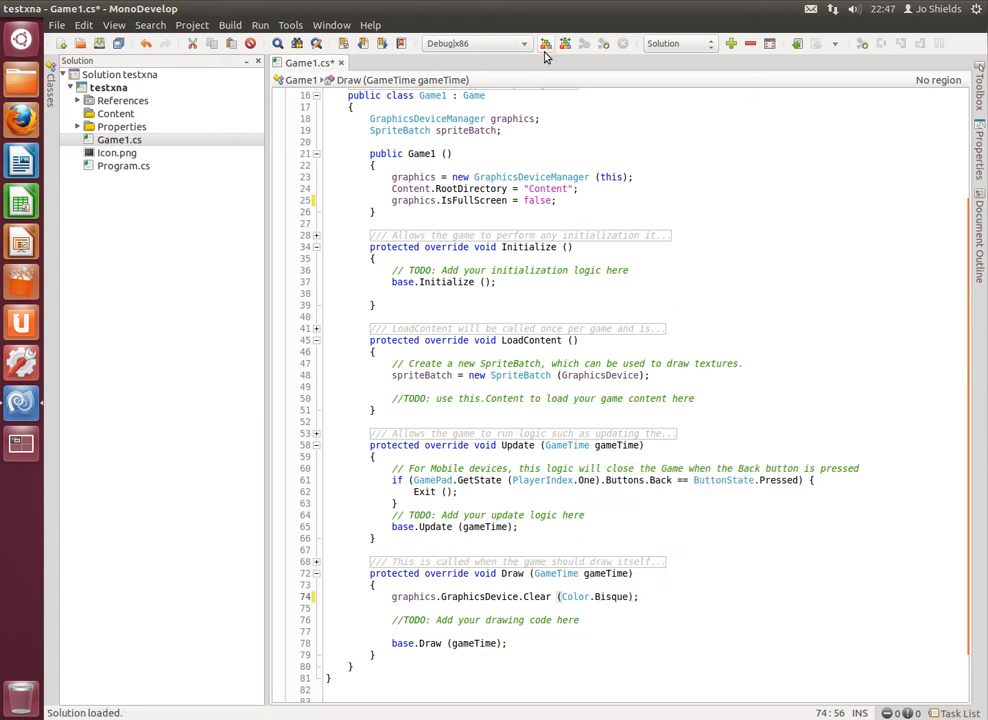
Step: Build testxna and run it, opening the bisque-coloured OpenTK game window
left_click(544, 44)
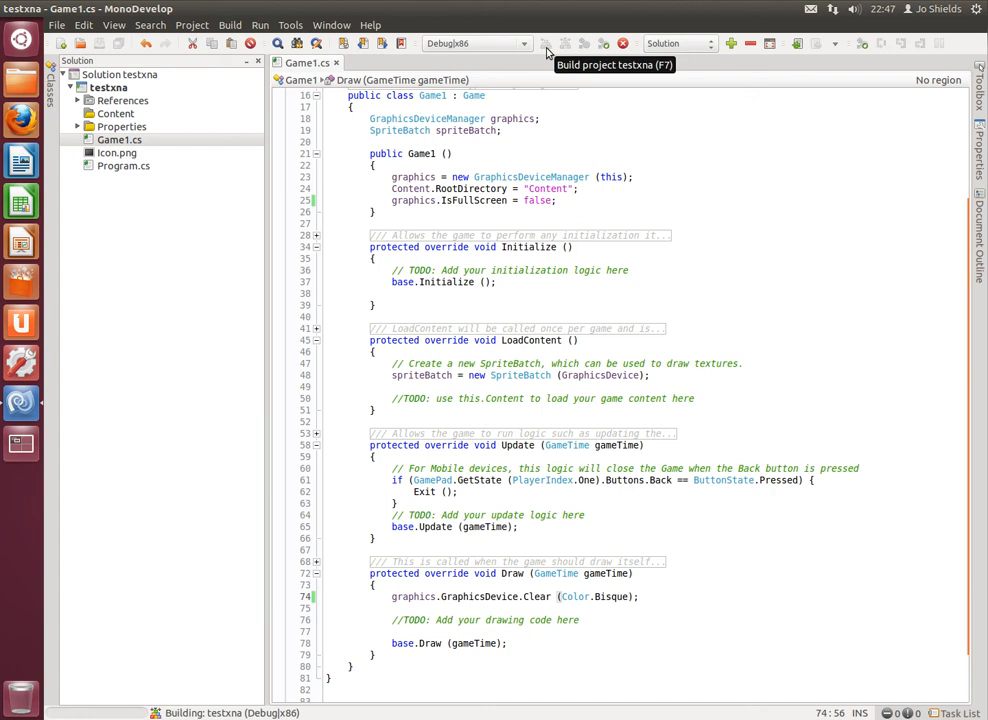
left_click(546, 44)
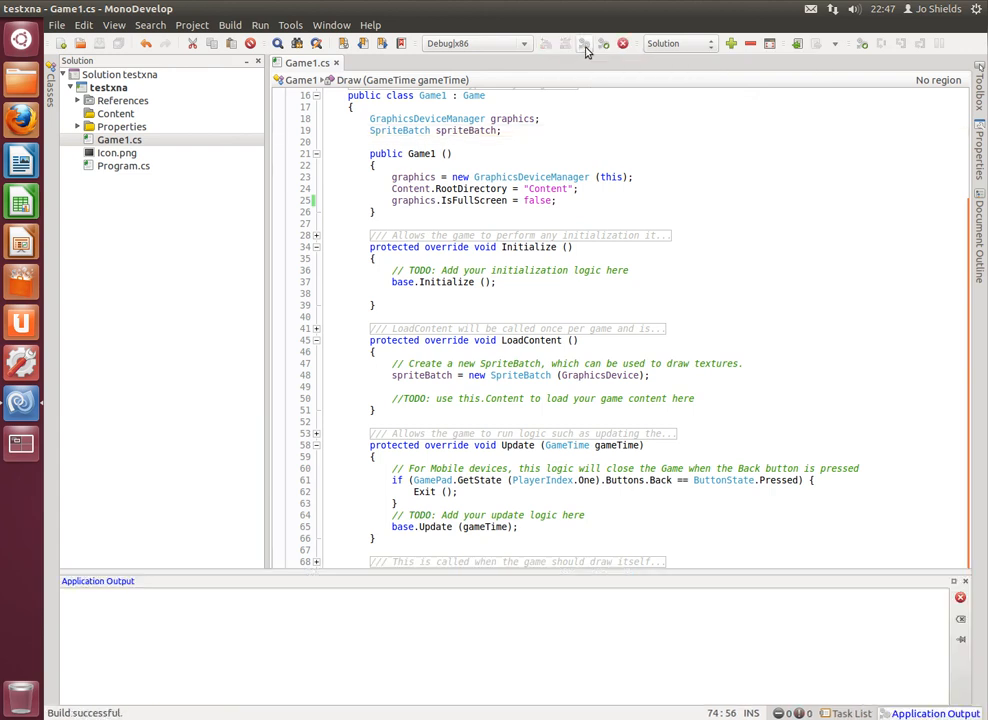
left_click(584, 44)
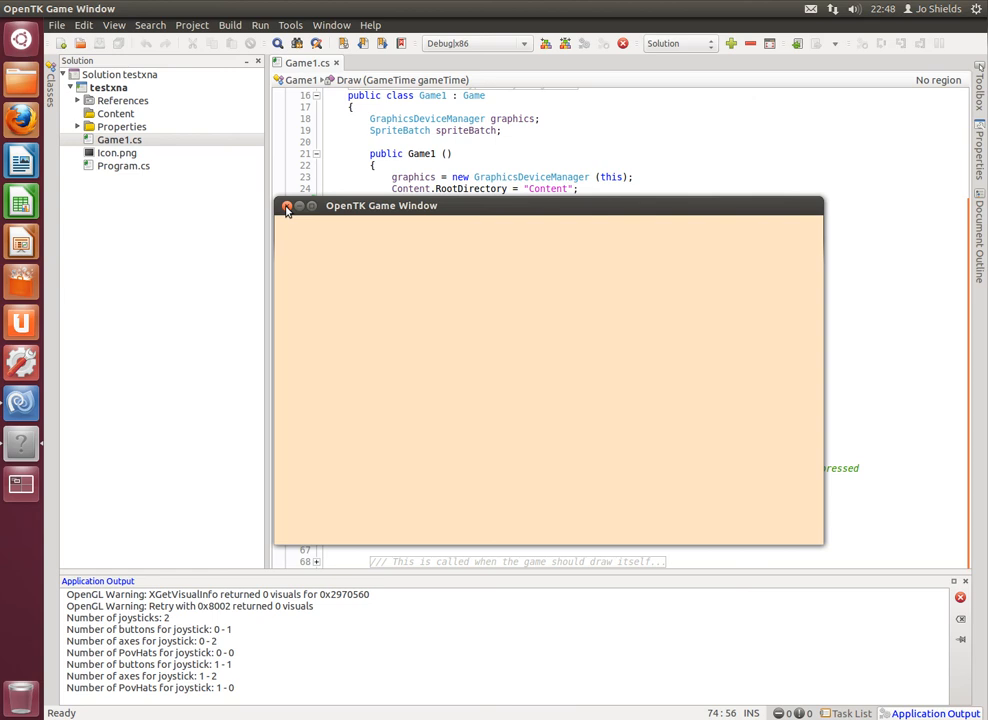
Step: Close the OpenTK game window, terminating the running program
left_click(288, 206)
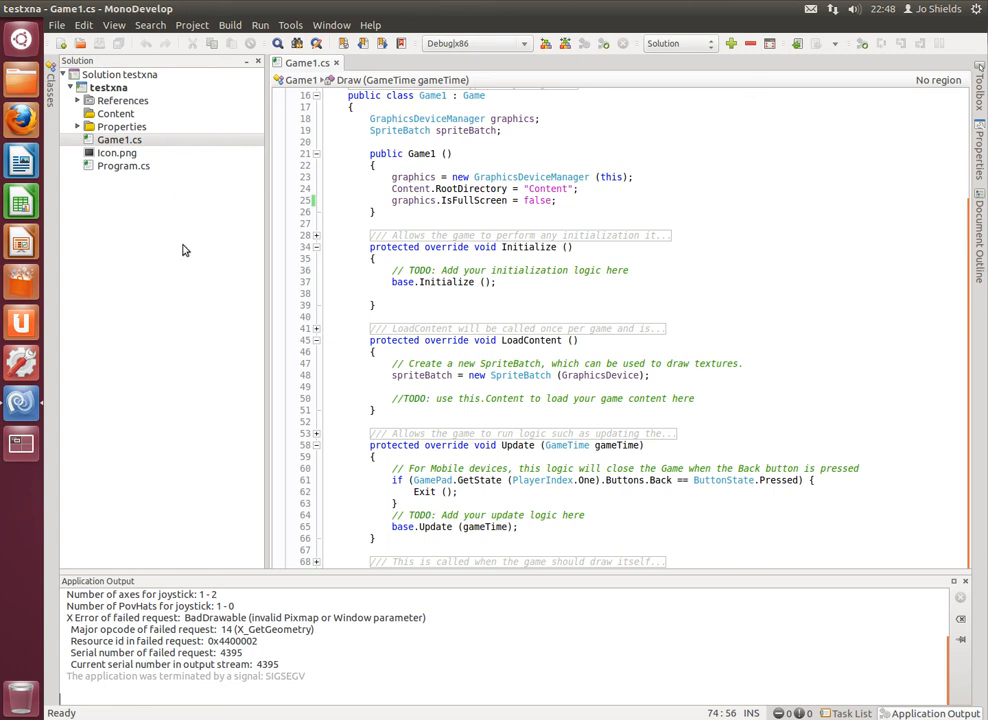
mouse_move(116, 228)
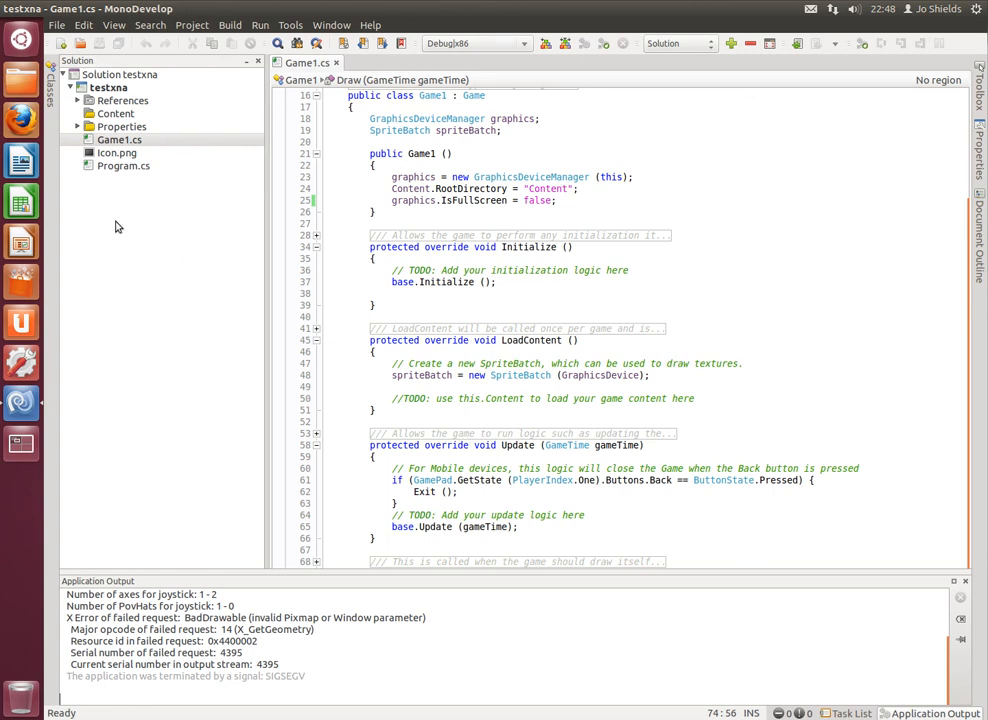